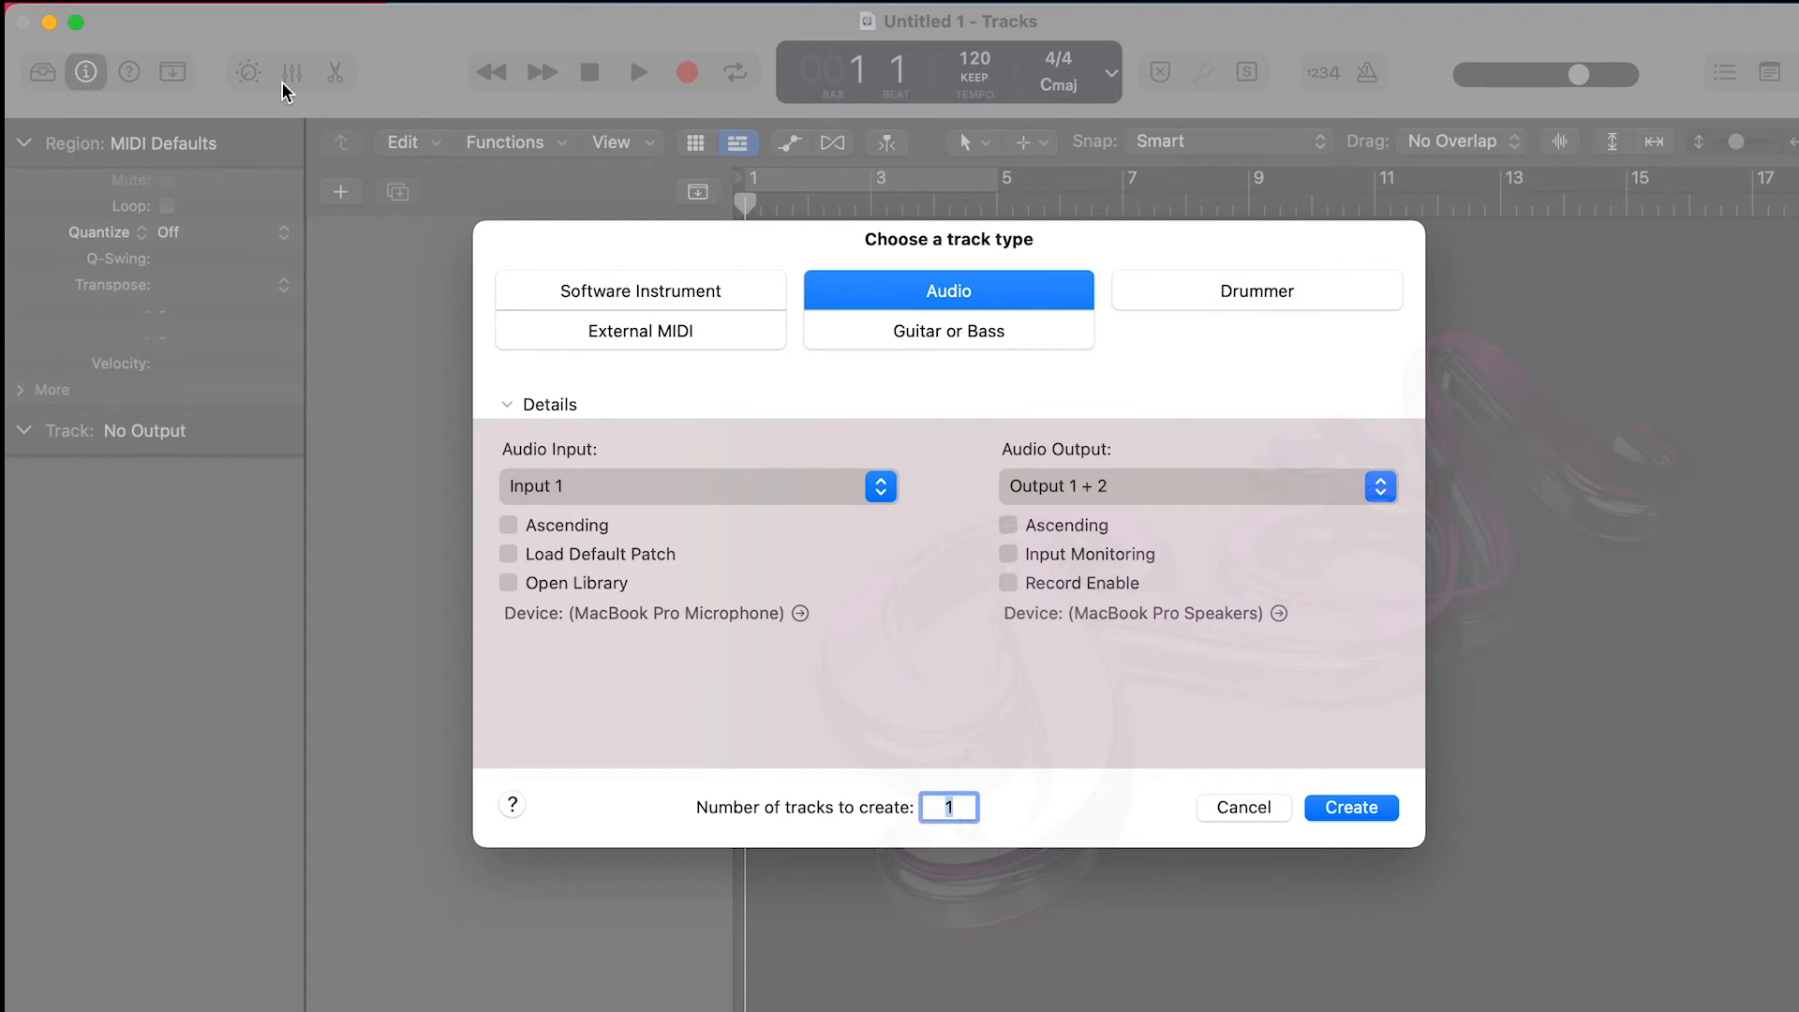
- Create two audio tracks, Audio 1 and Audio 2, and select each track header
type("2")
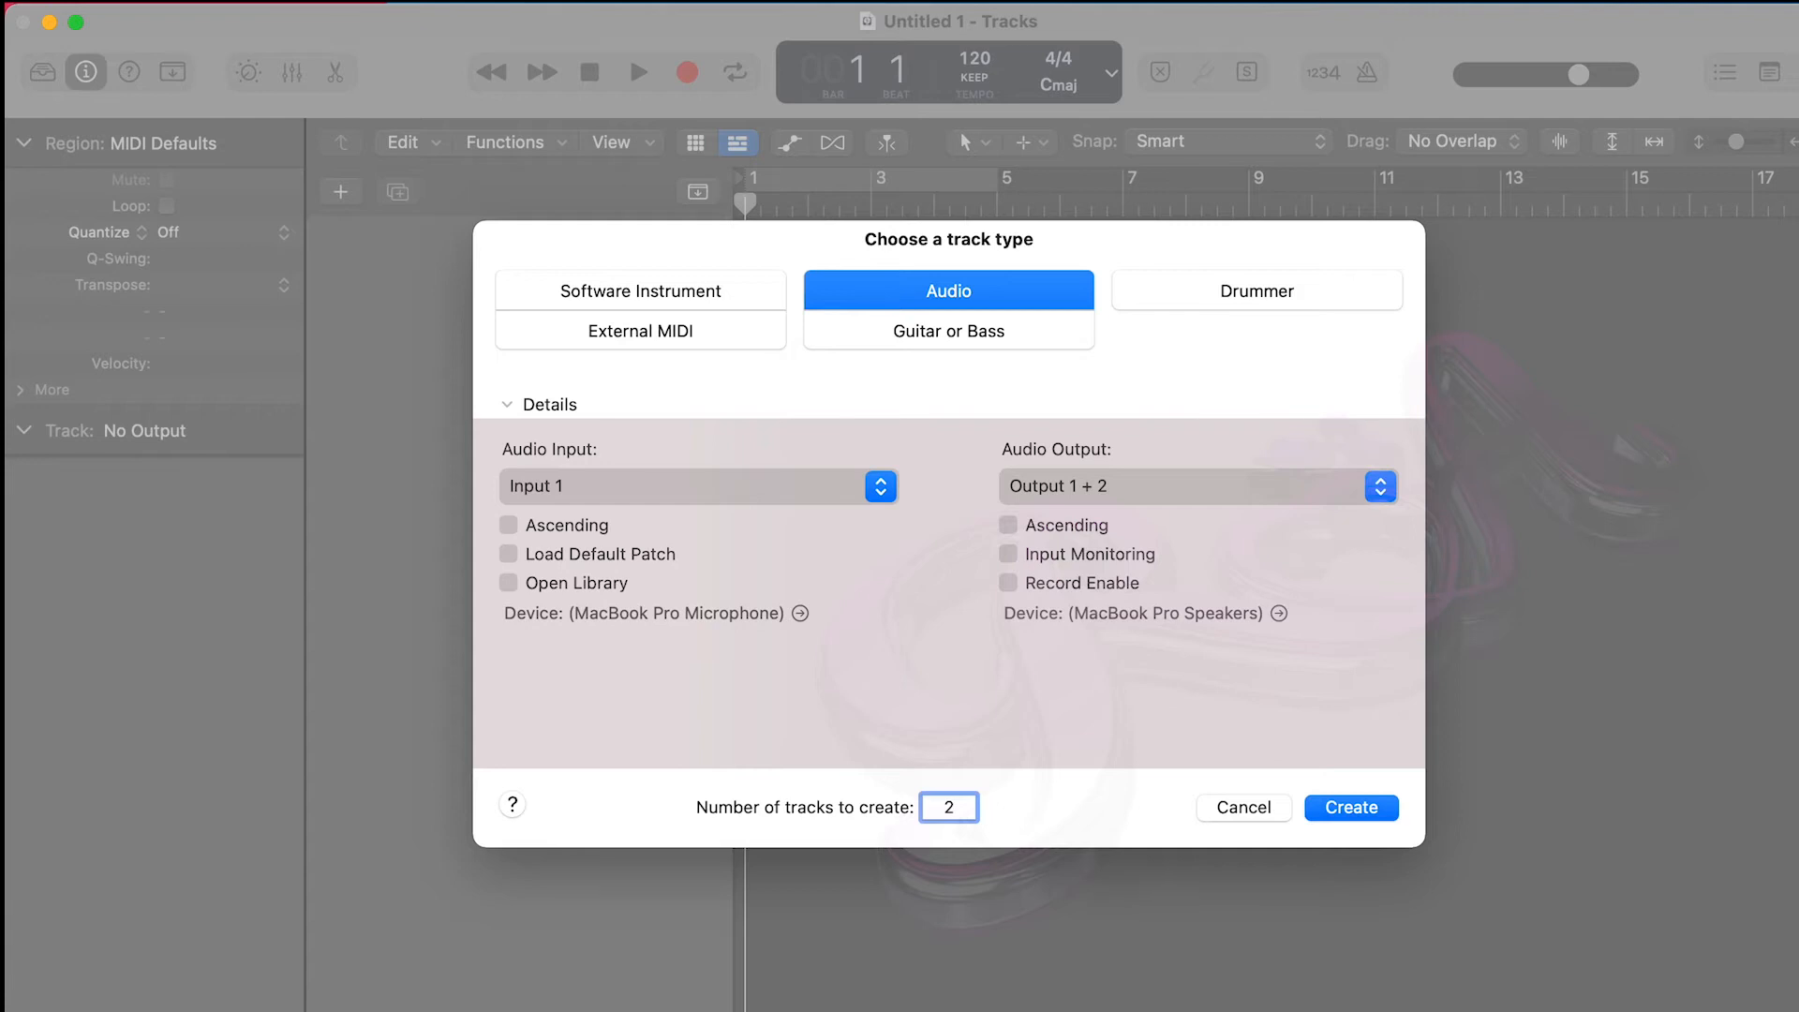
left_click(1351, 806)
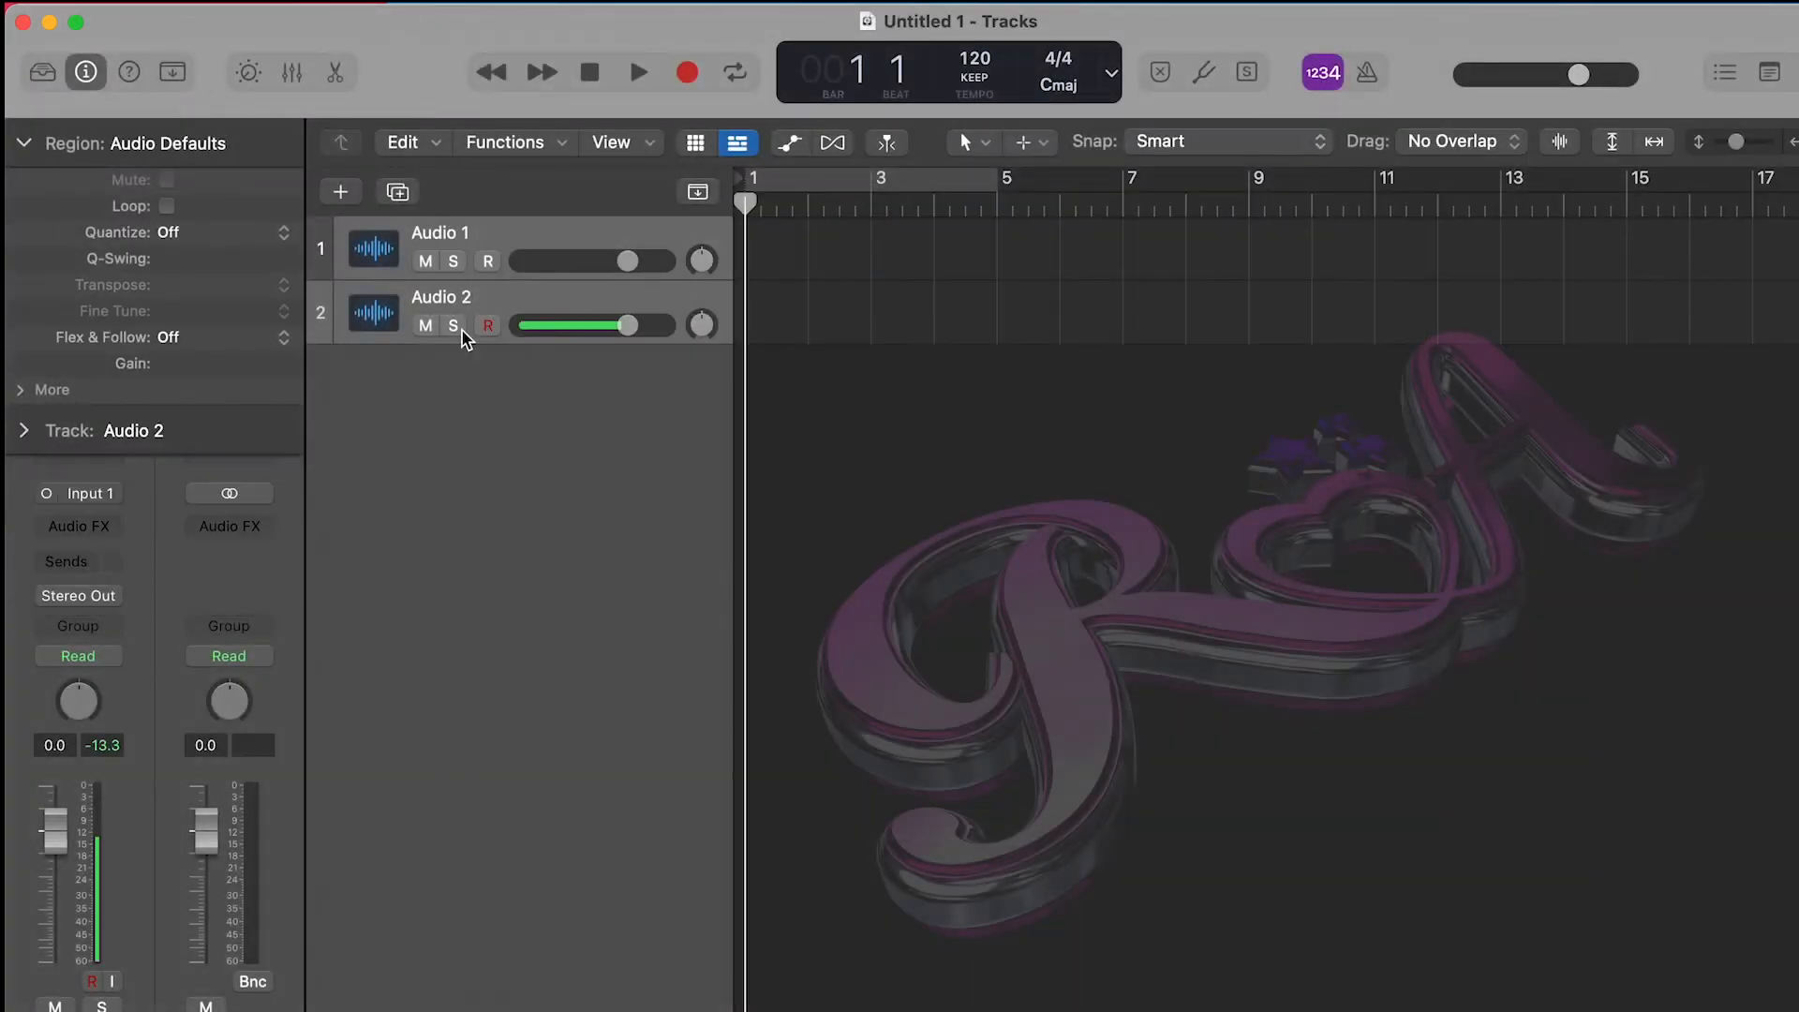
left_click(438, 232)
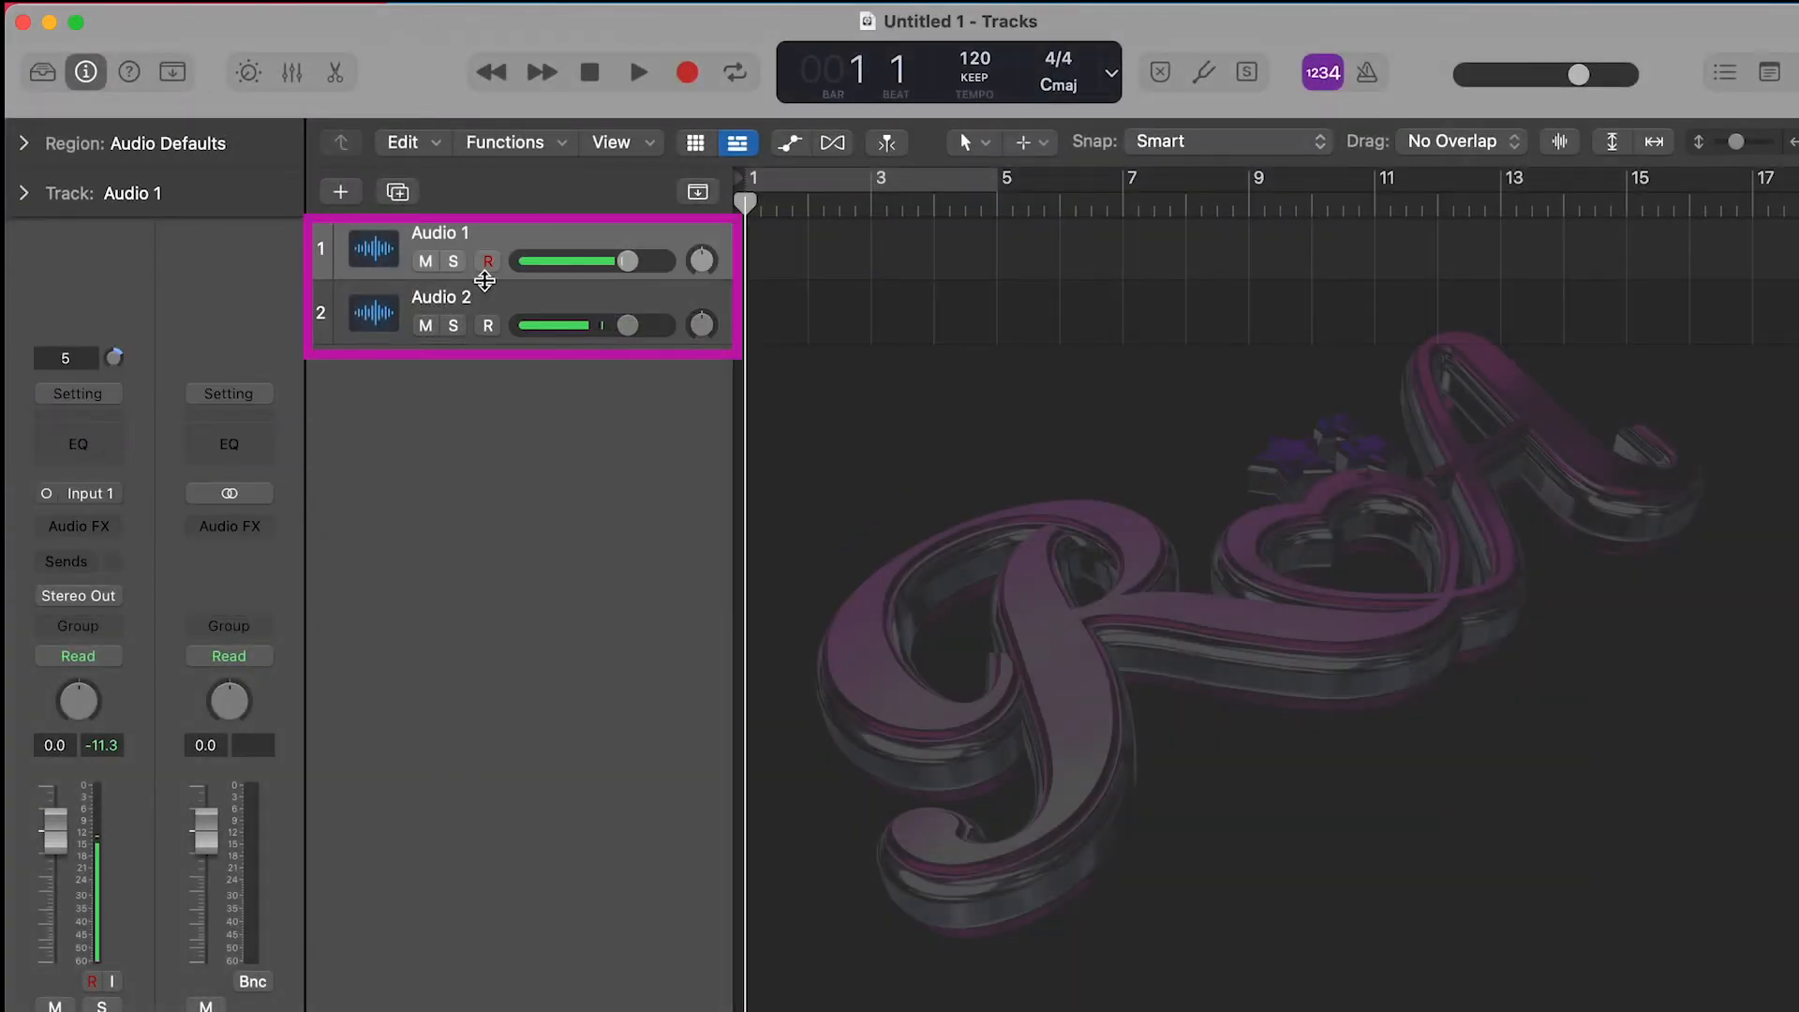
left_click(441, 296)
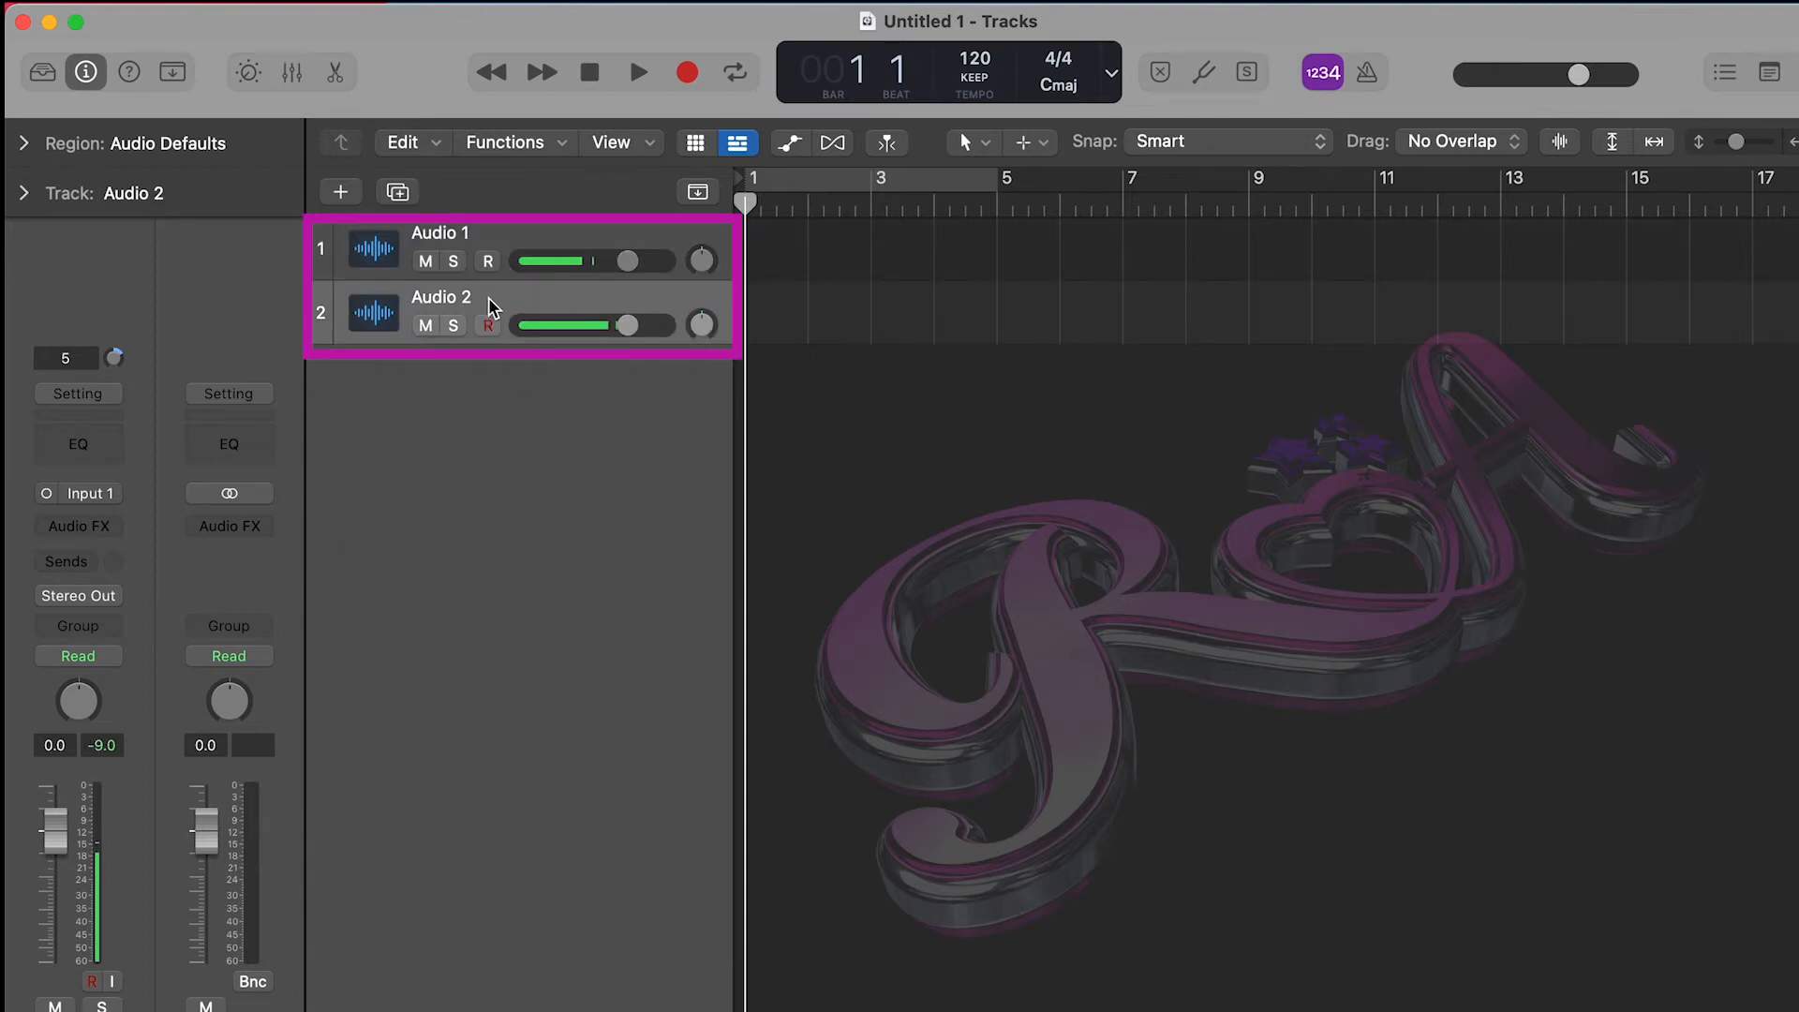
left_click(442, 232)
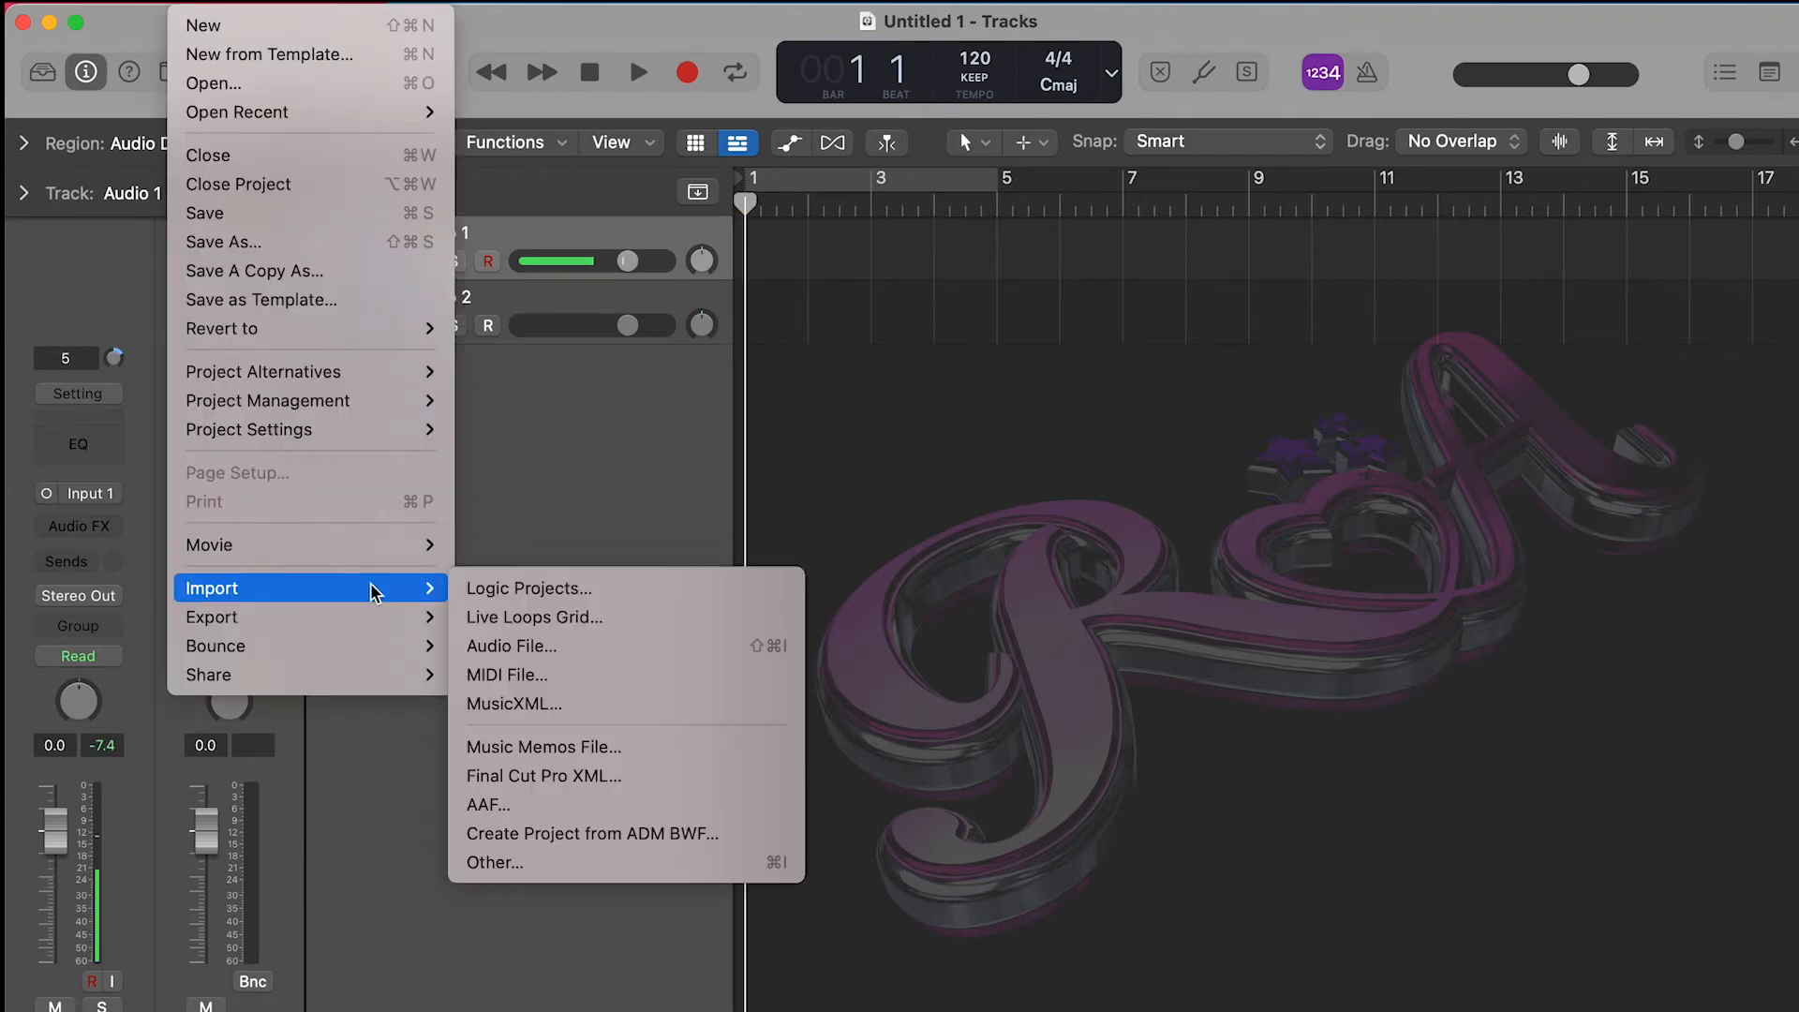
mouse_move(514, 647)
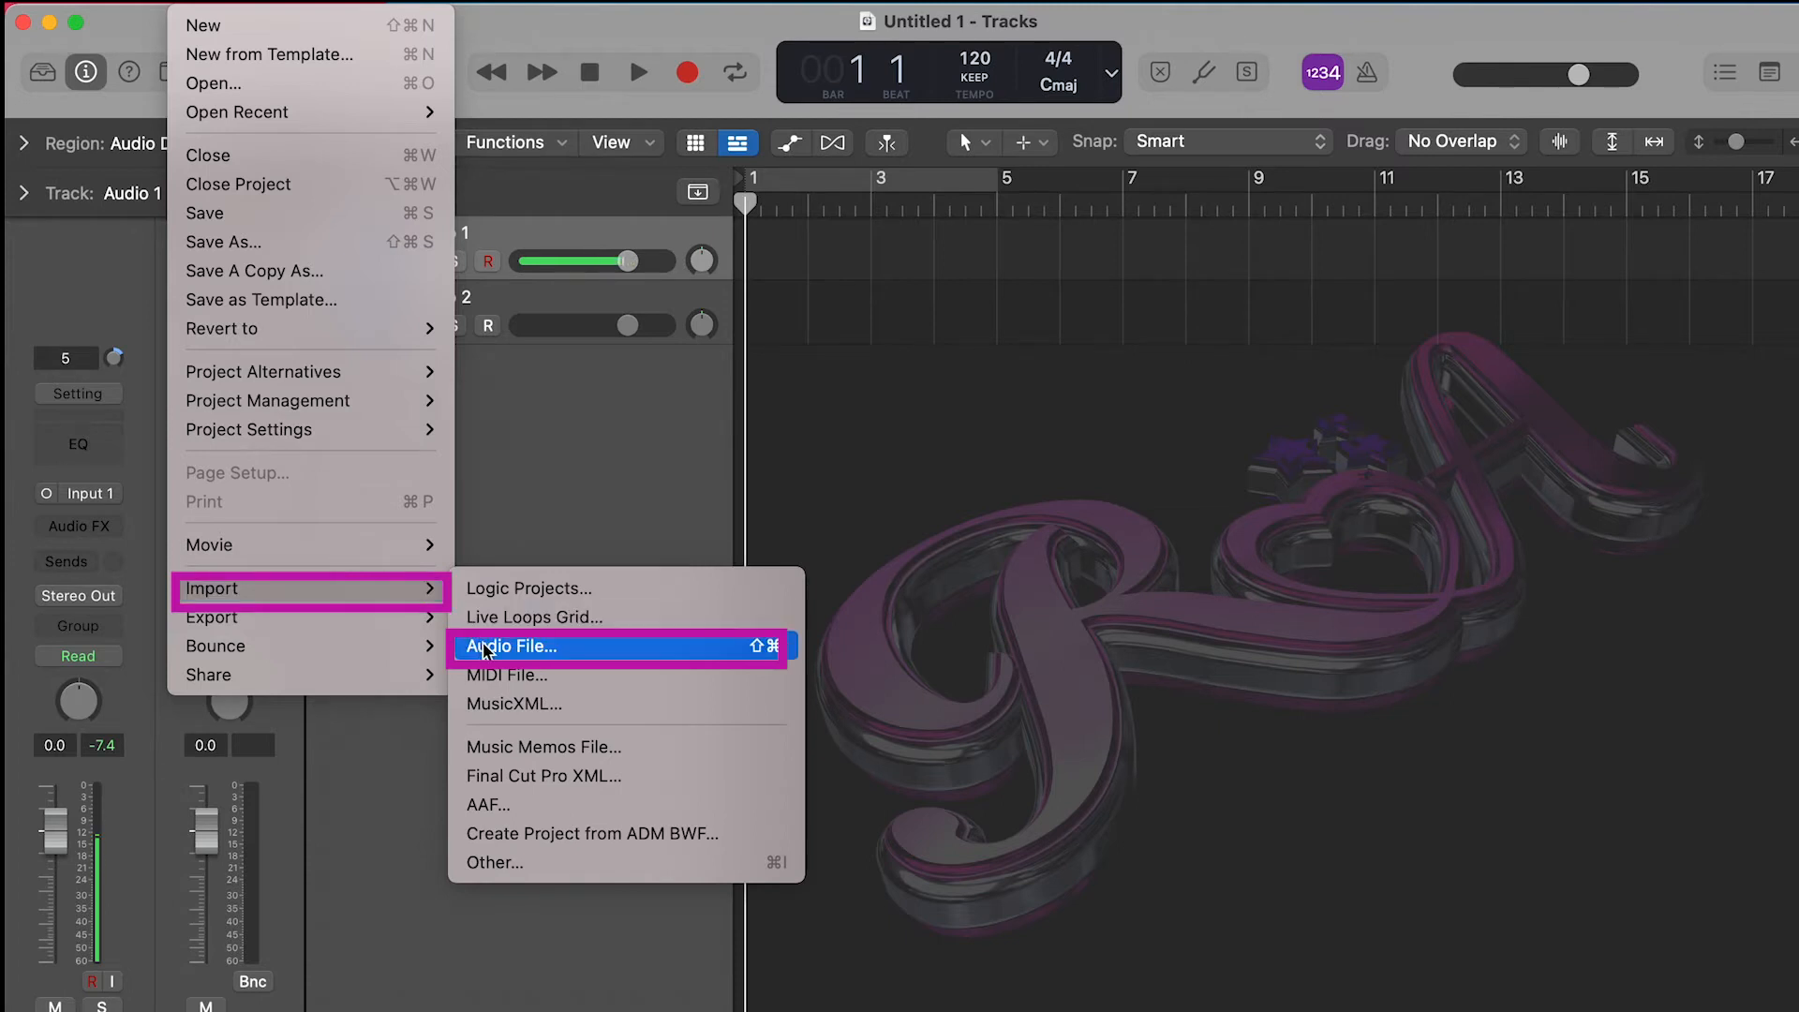
- Import the How Deep Is Your Love piano karaoke file onto Audio 1
left_click(512, 647)
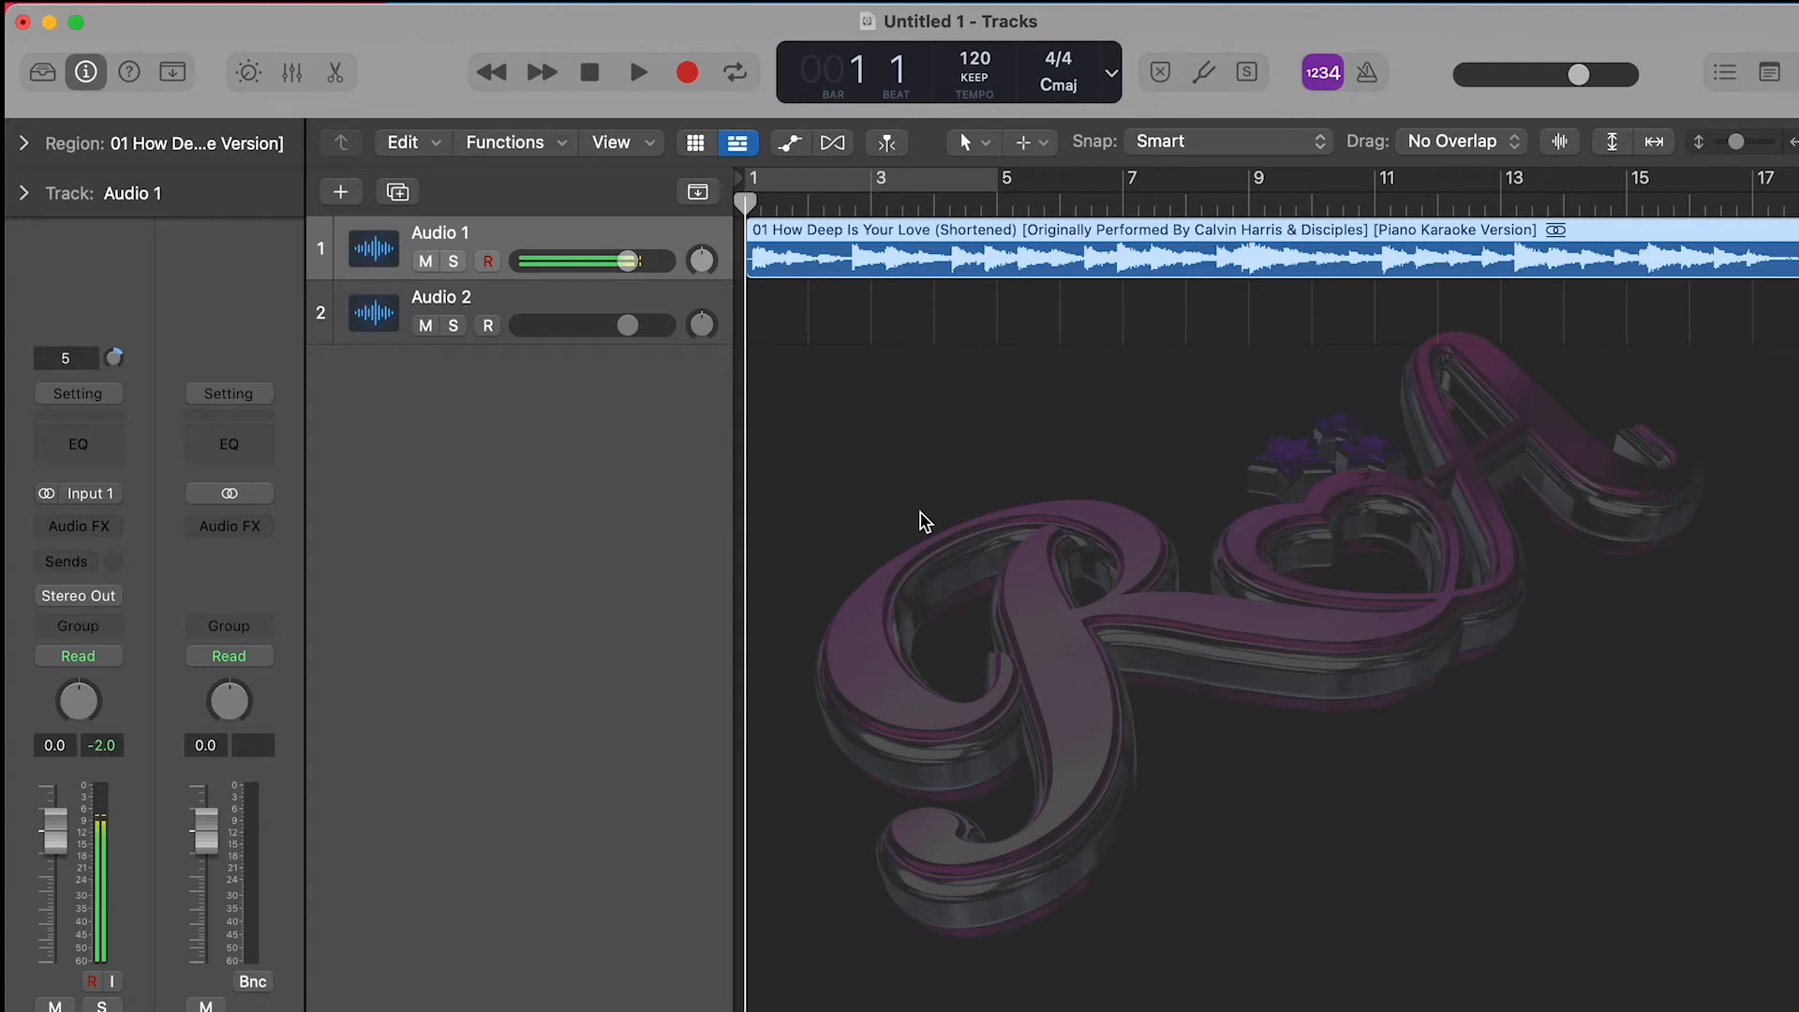
left_click(637, 73)
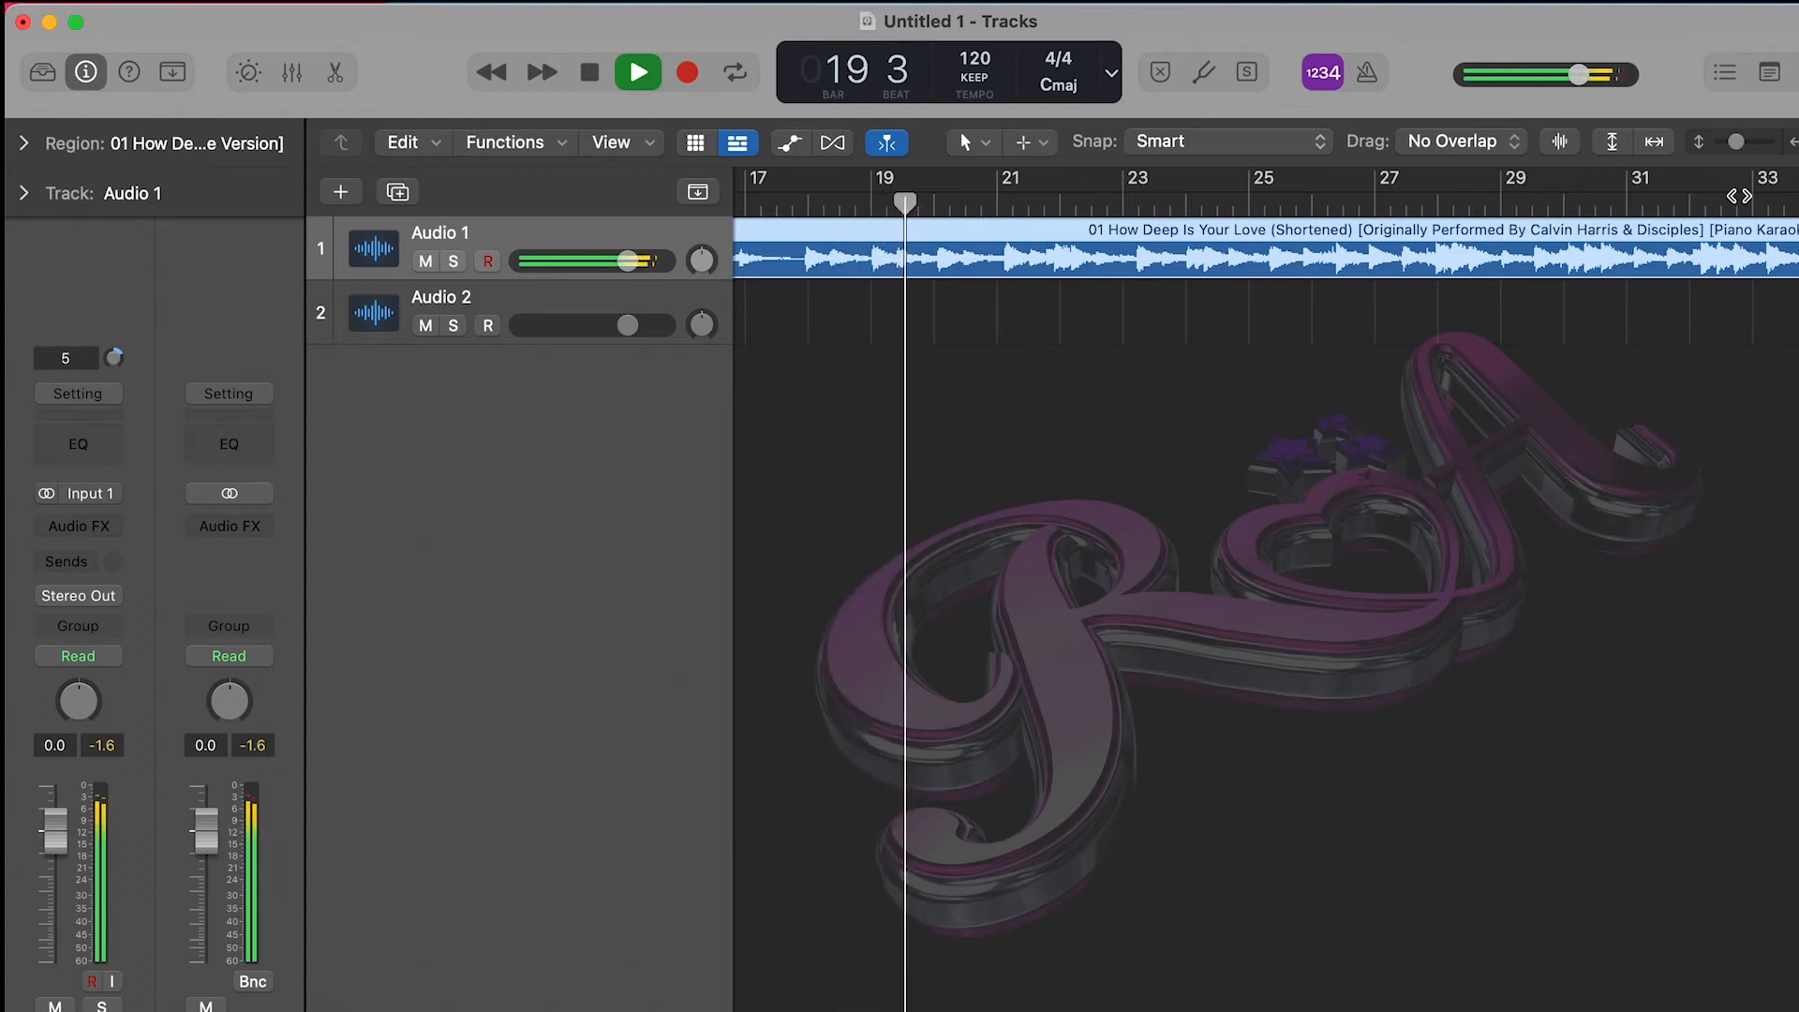
left_click(637, 71)
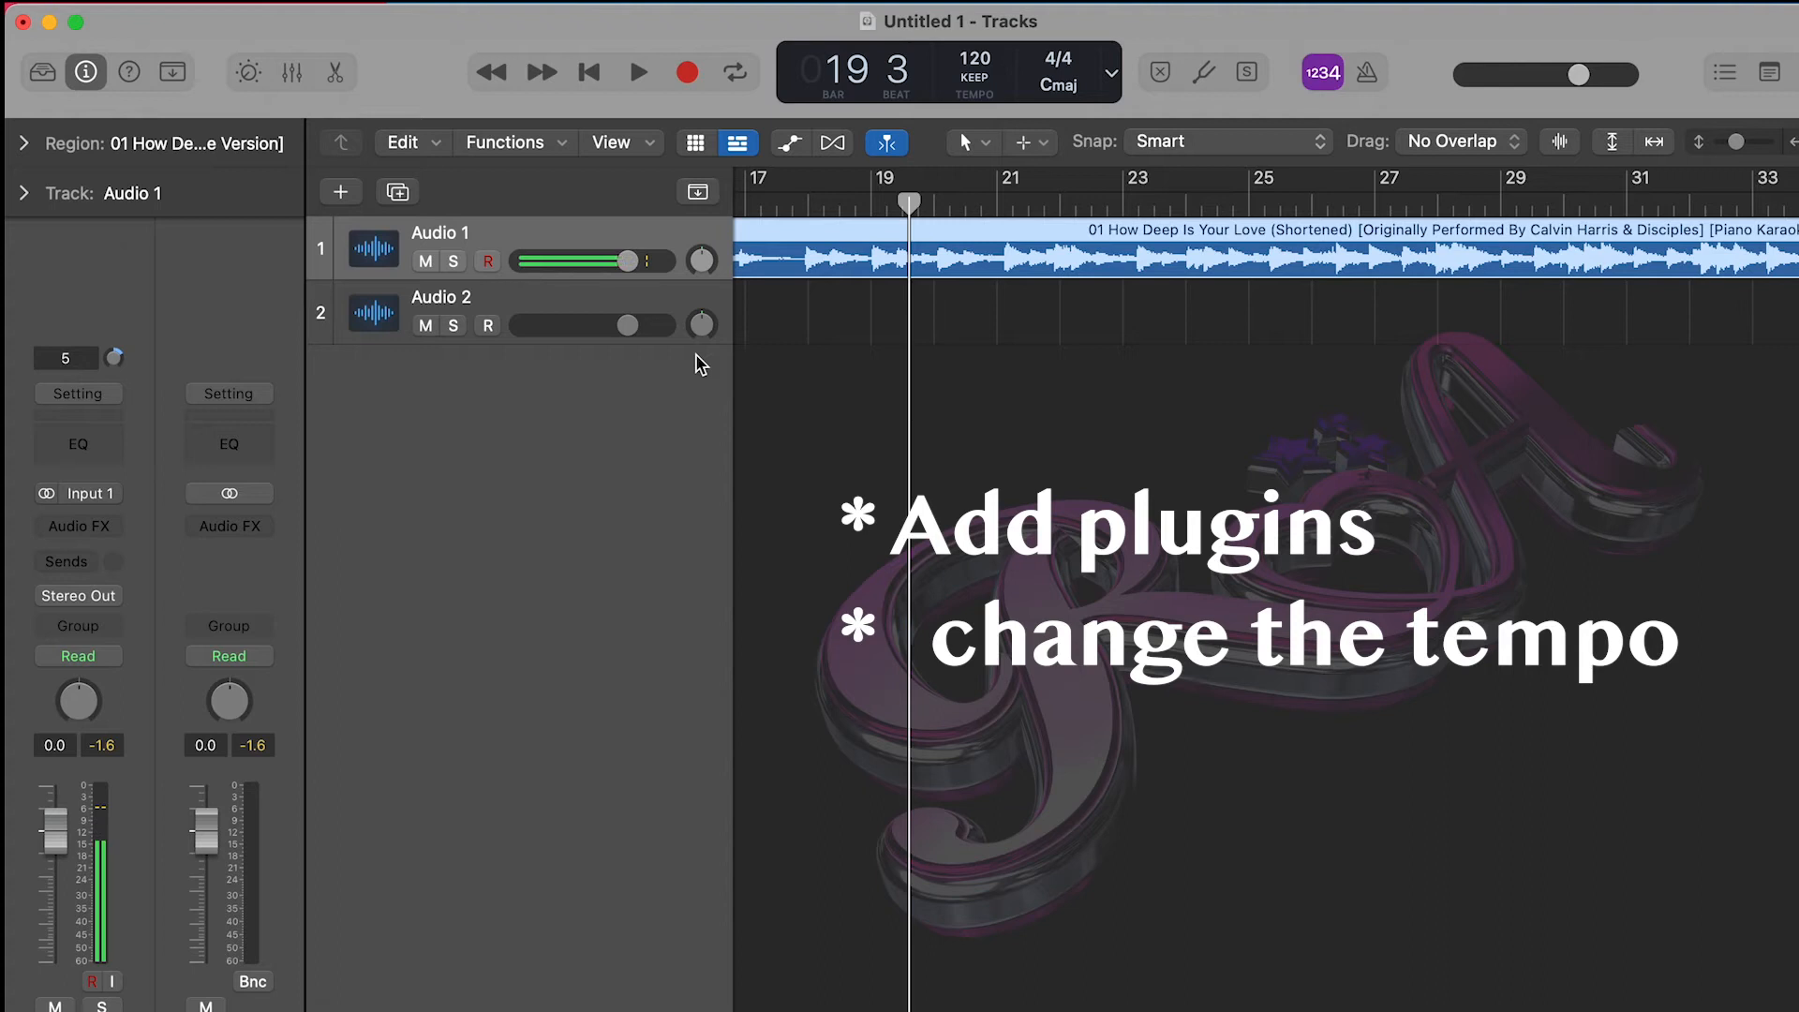
mouse_move(626, 324)
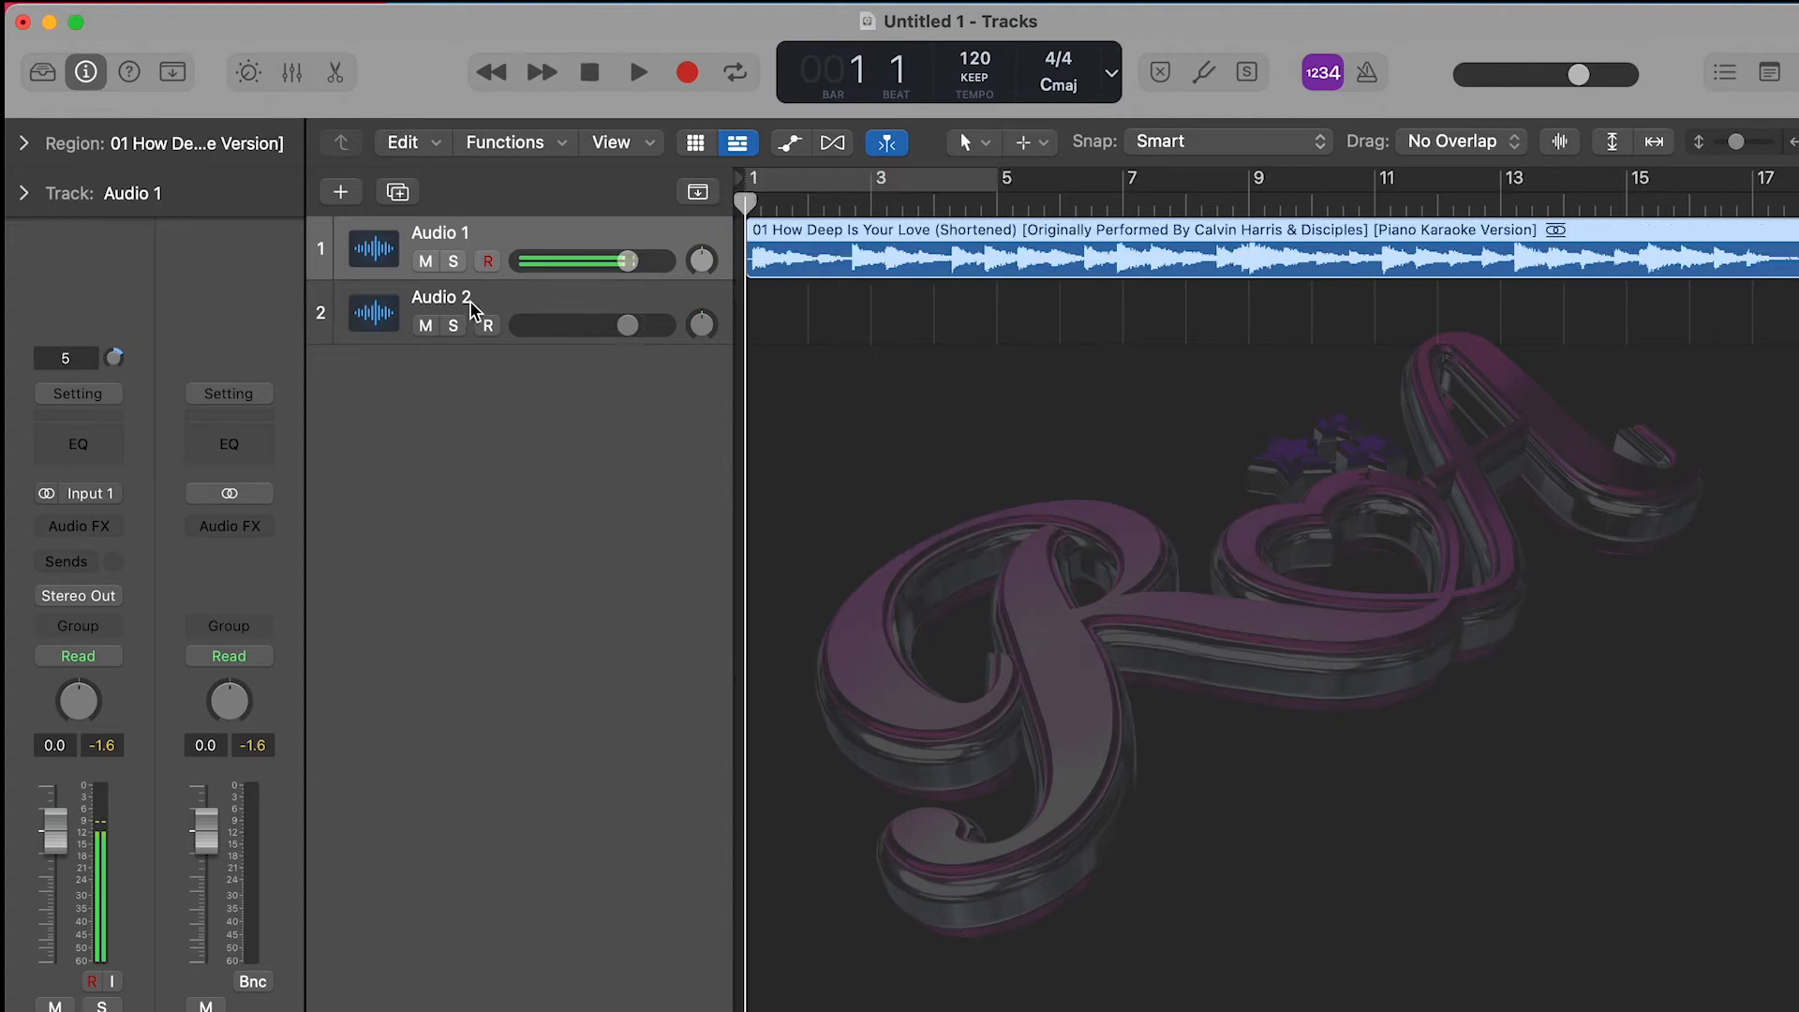
- Apply the Fav lead vocal channel strip preset to Audio 2, adding its EQ, compression and reverb chain
left_click(488, 324)
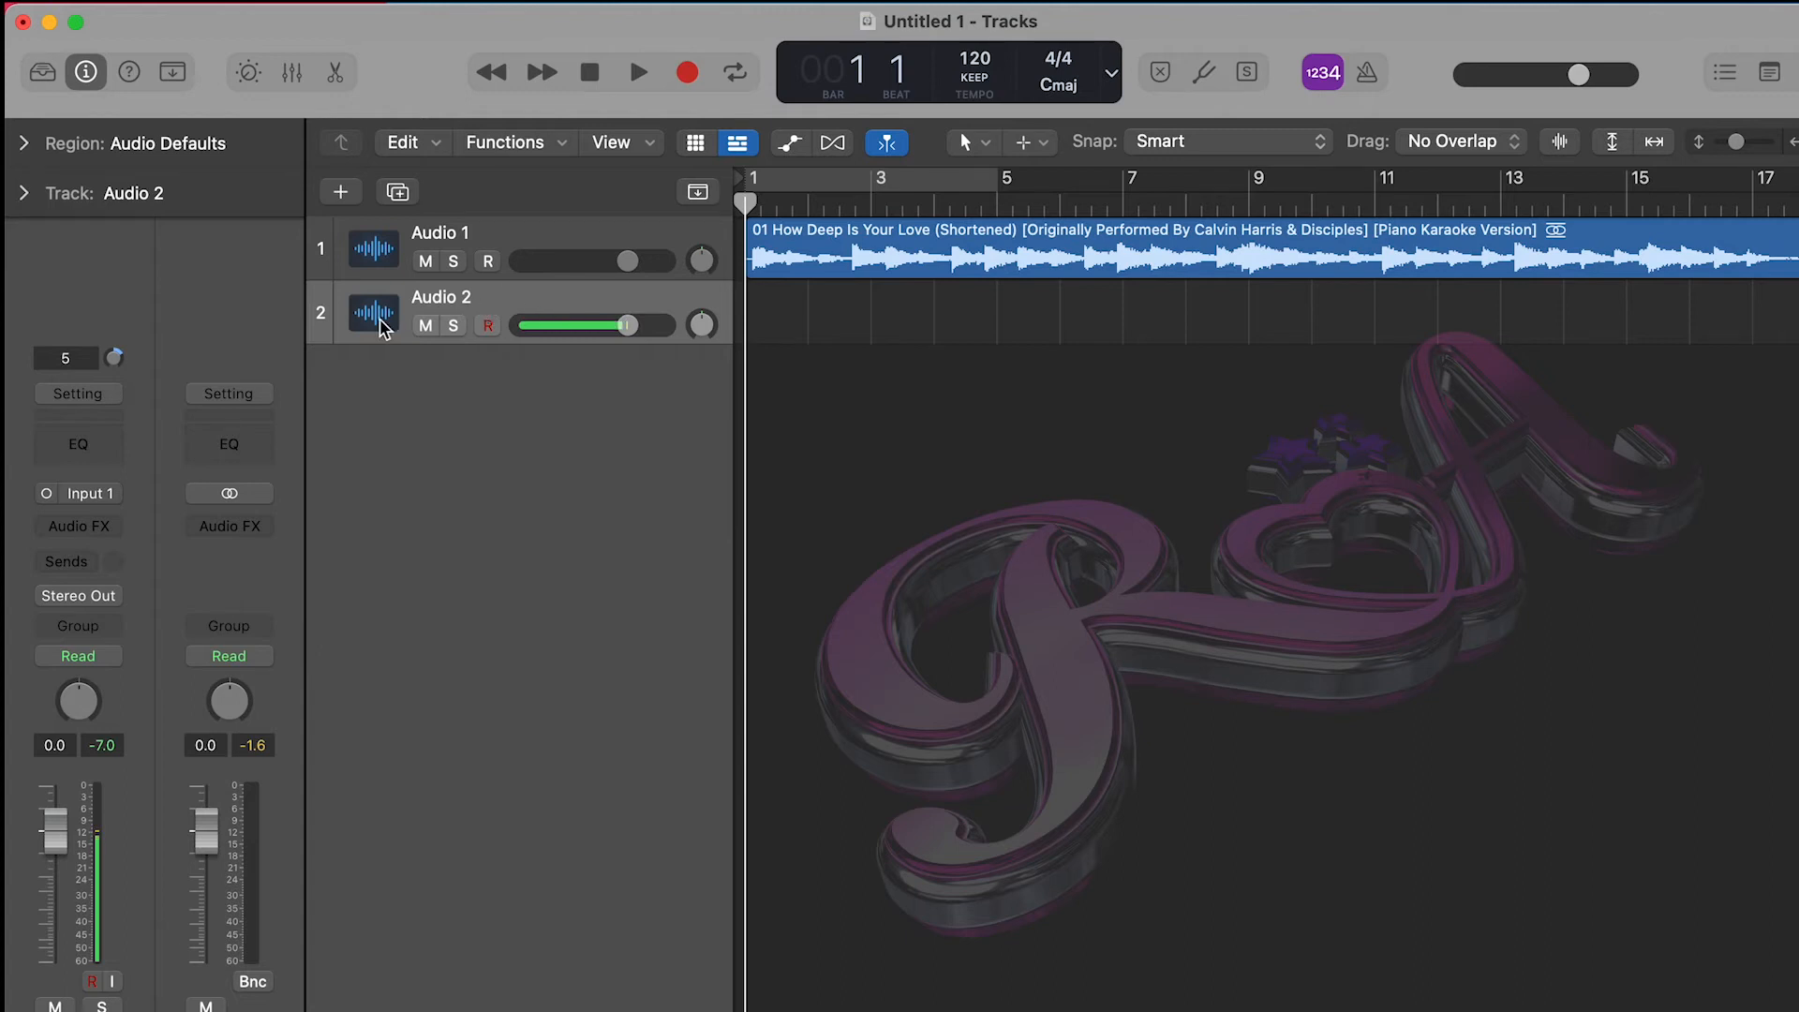
mouse_move(405, 317)
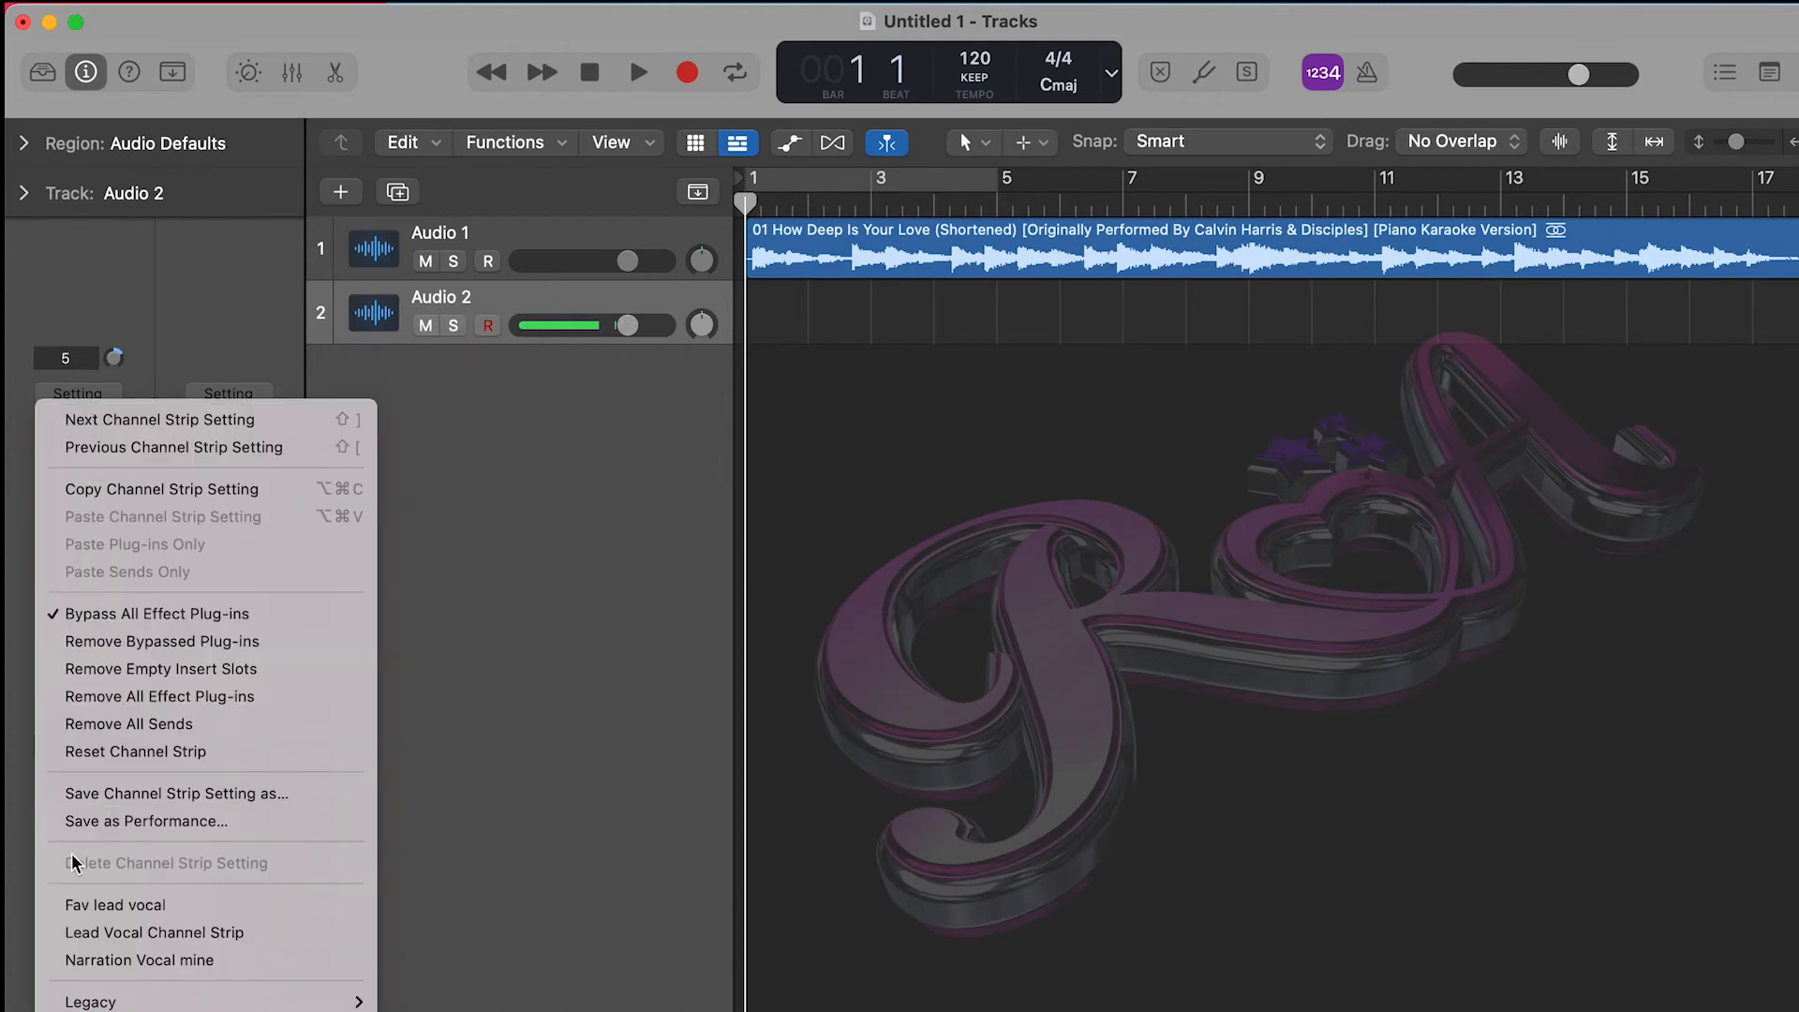
mouse_move(115, 905)
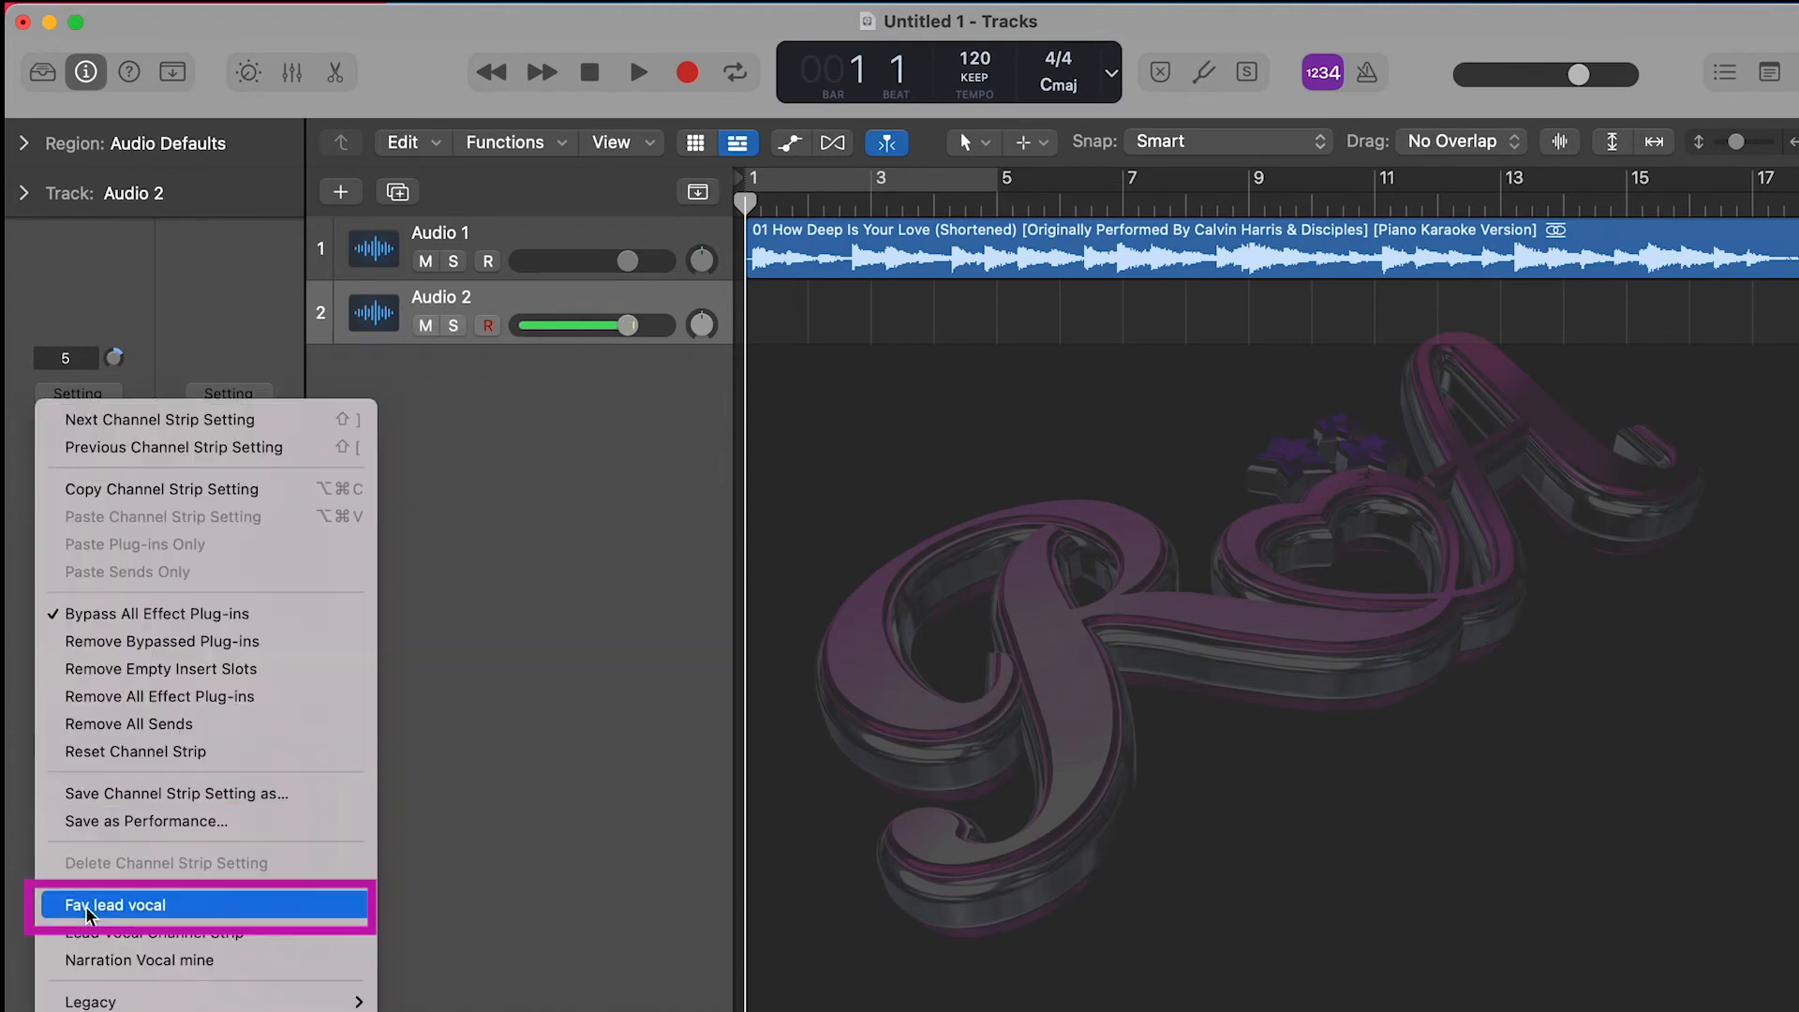
left_click(114, 905)
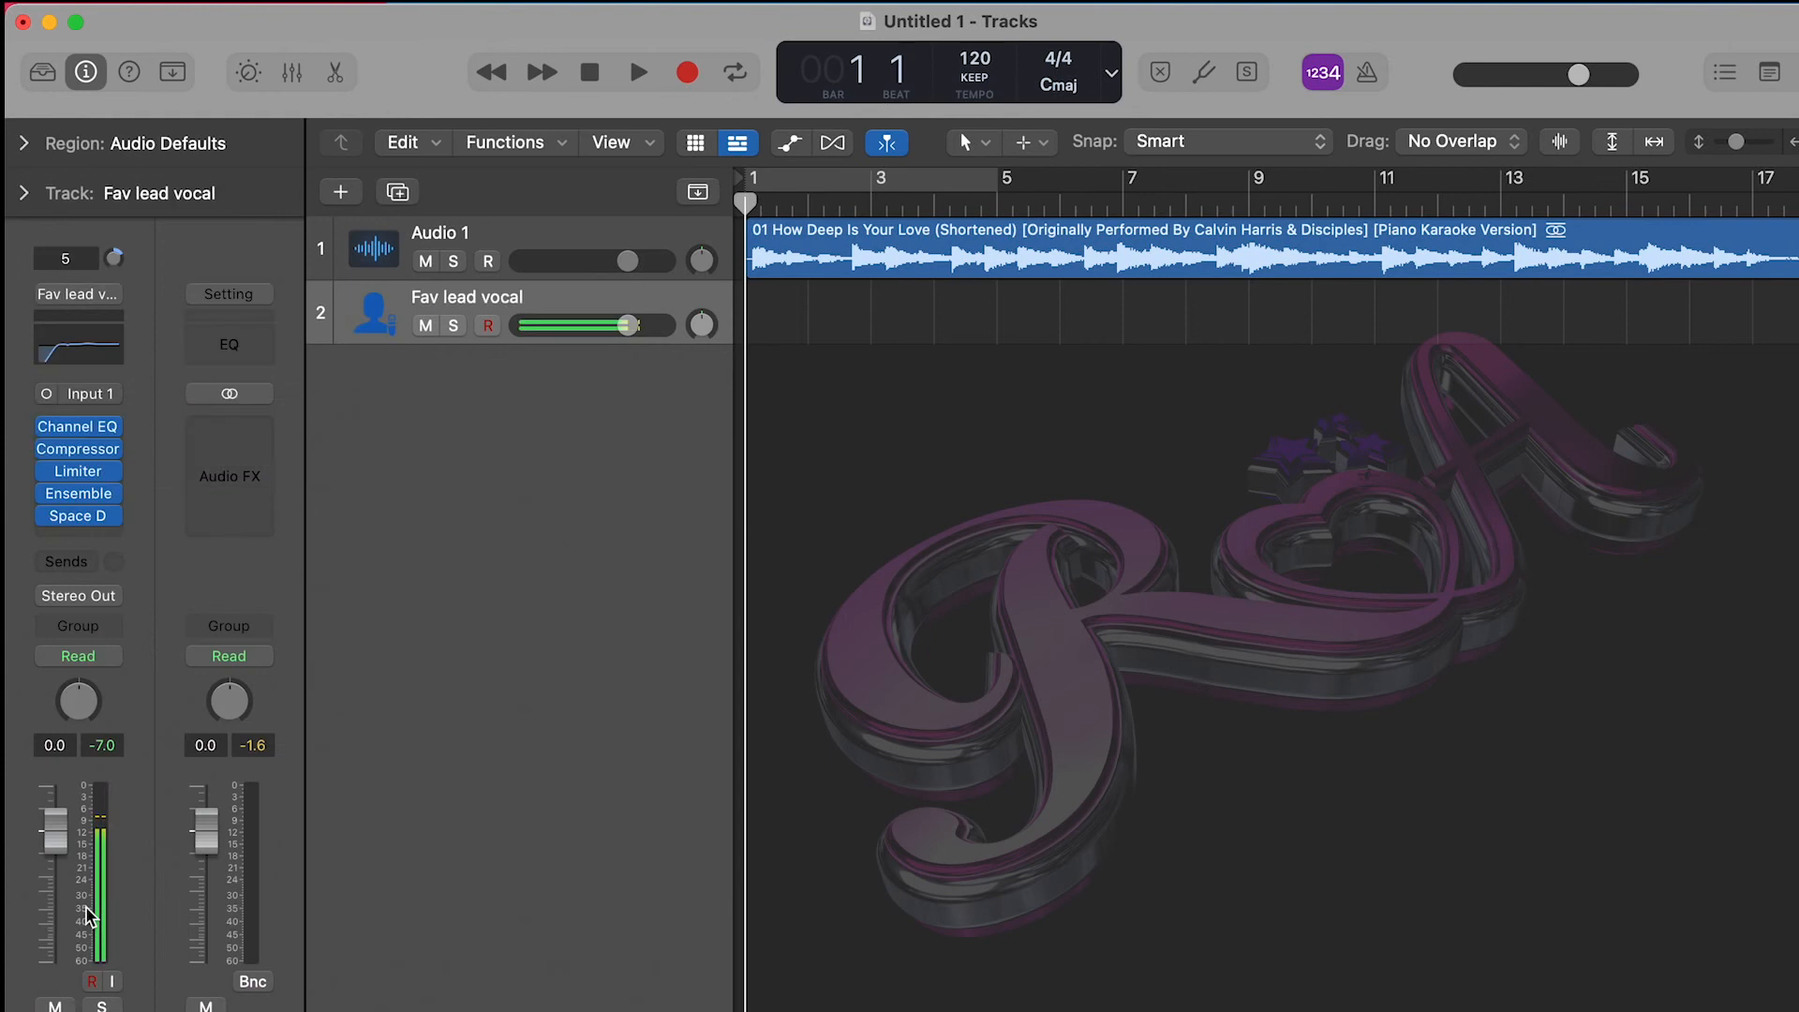
mouse_move(91, 912)
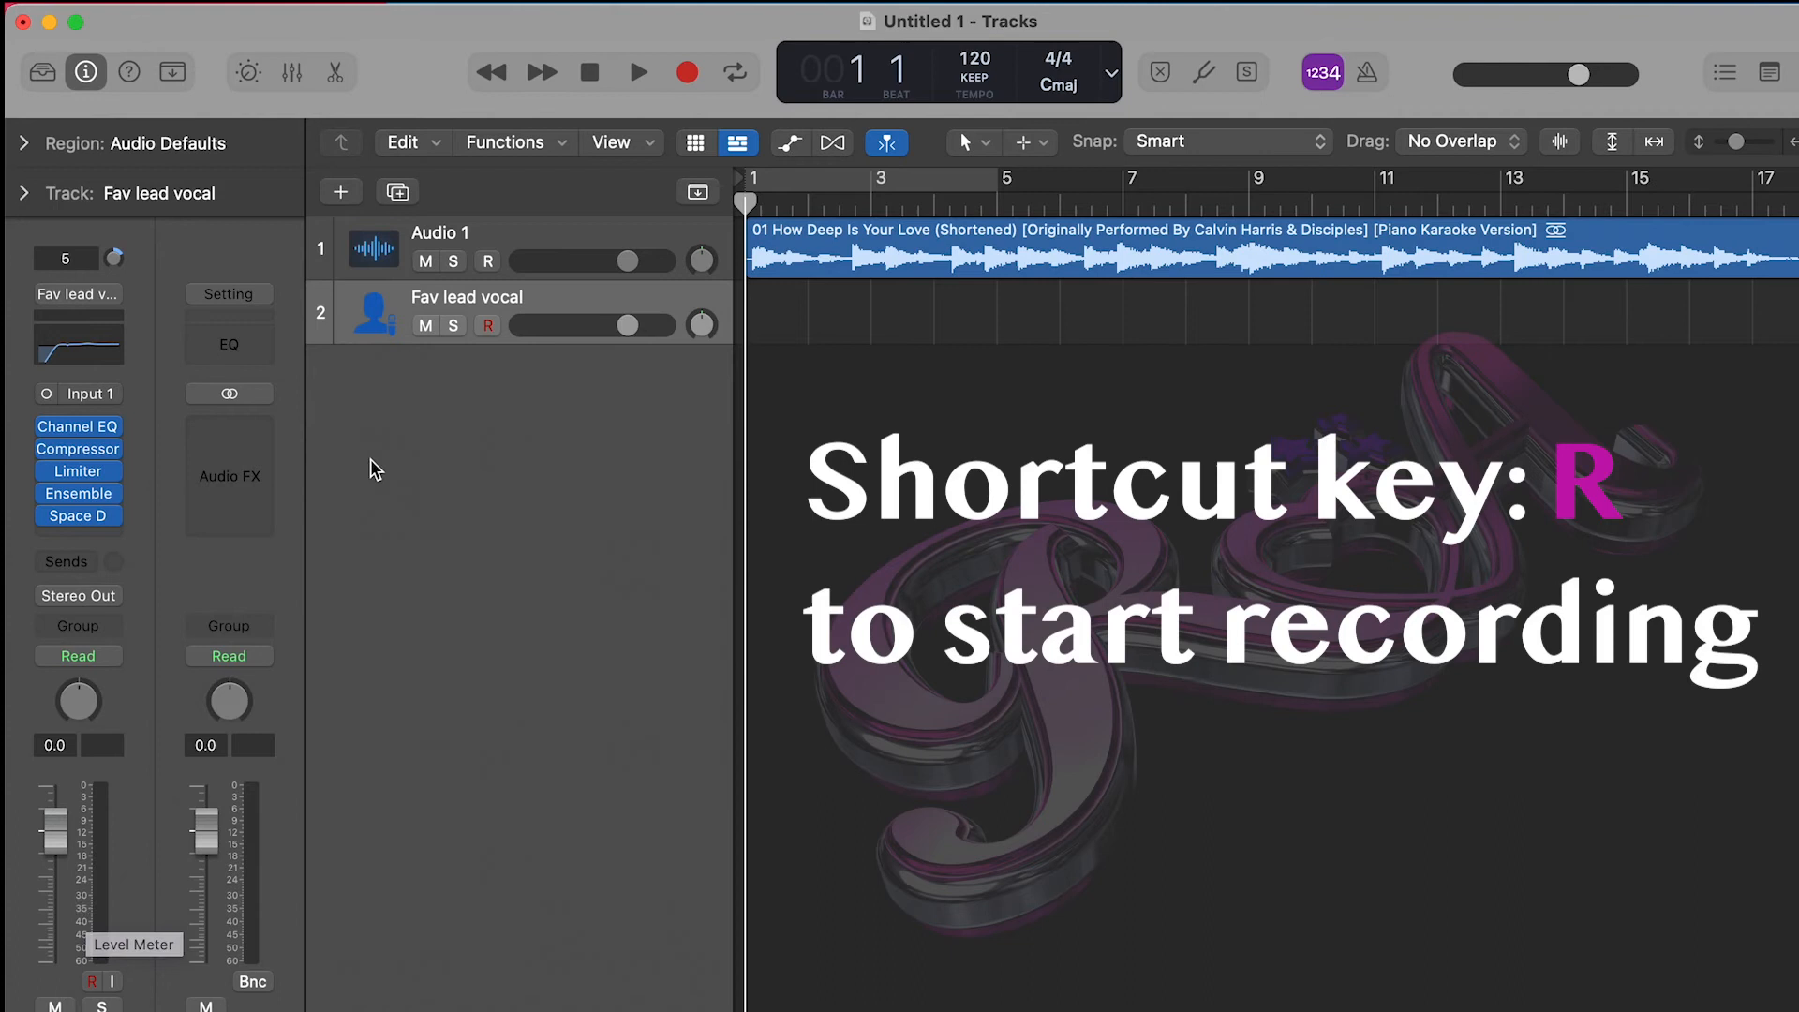
- Record the lead vocal take Fav lead vocal#03 with R, then return the playhead to the start
key("r")
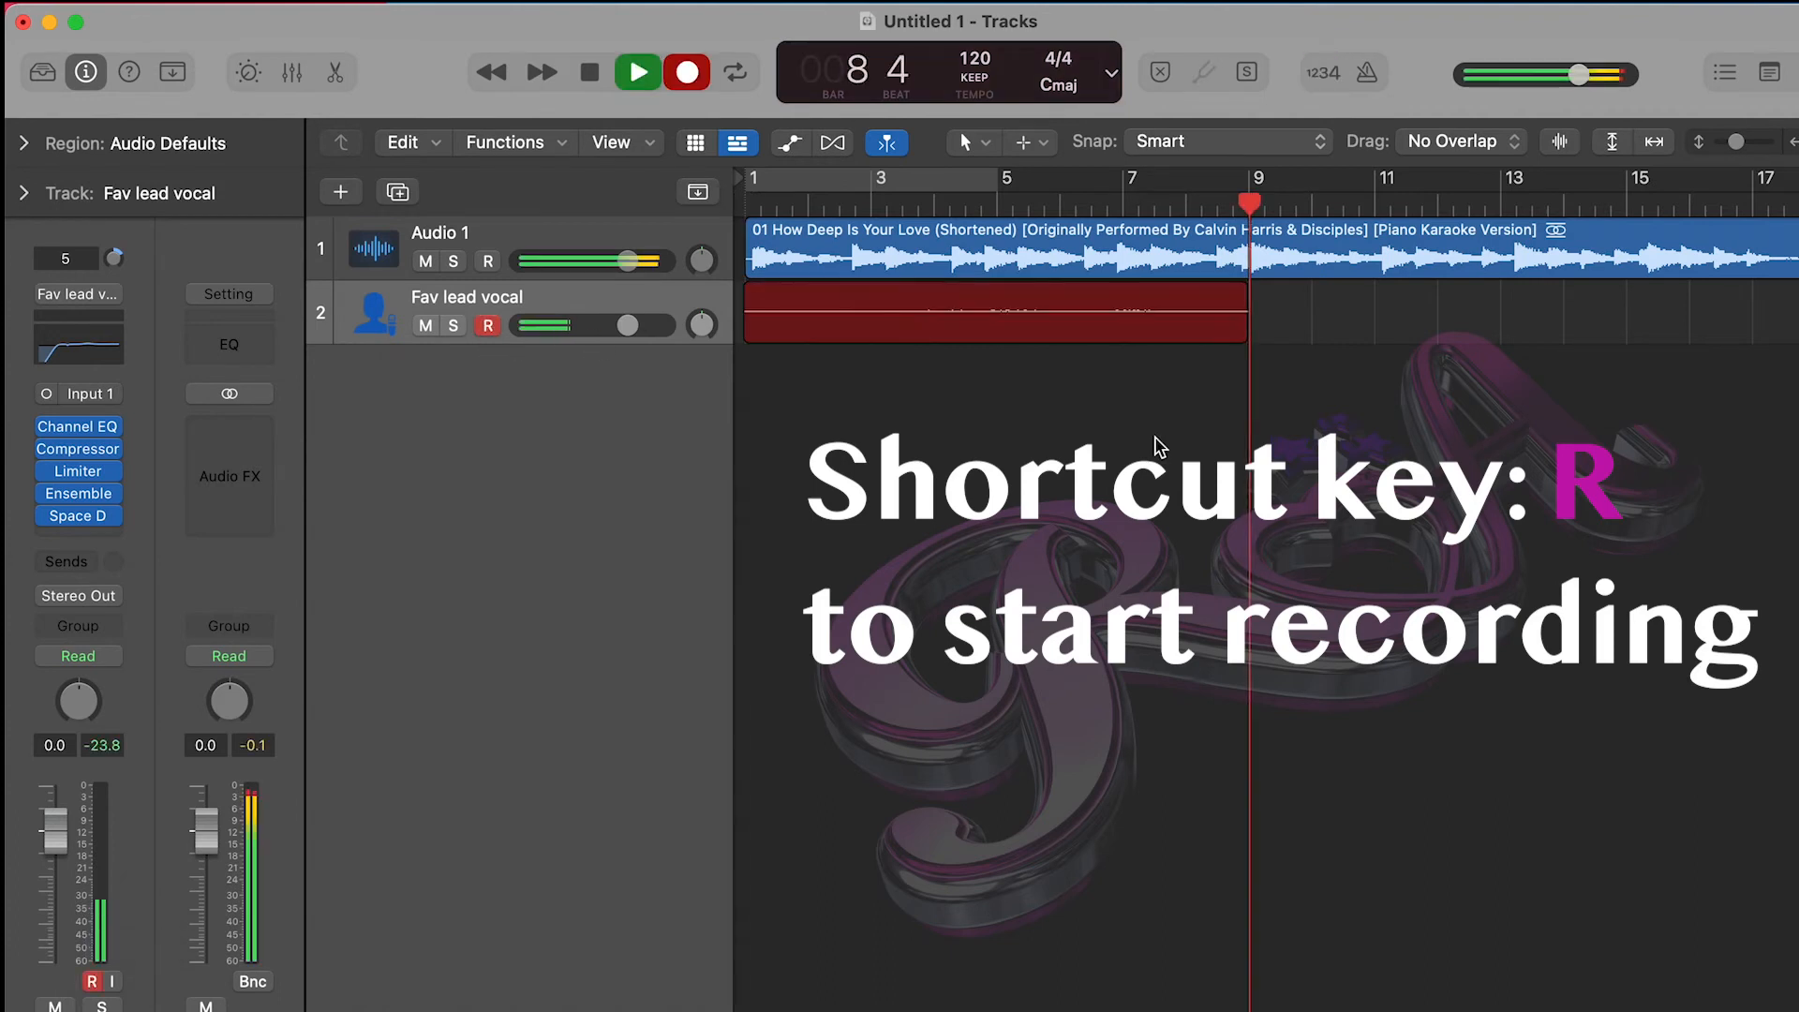
key("r")
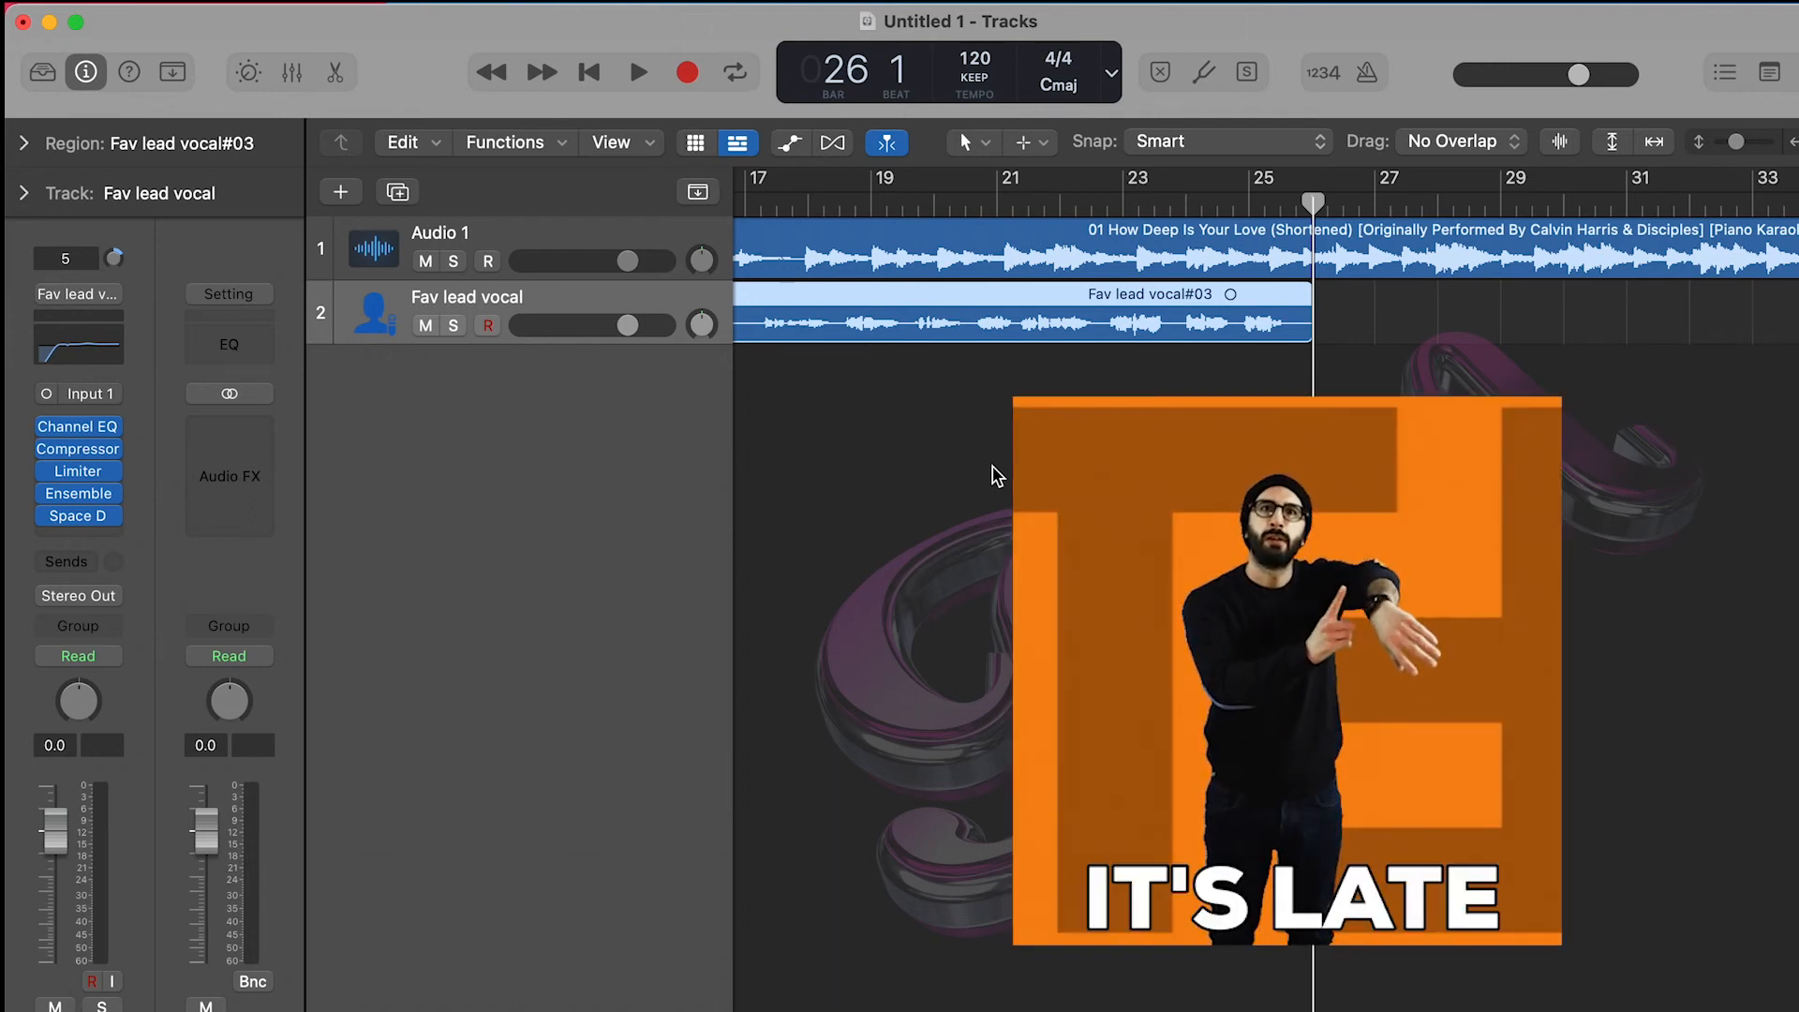
left_click(591, 72)
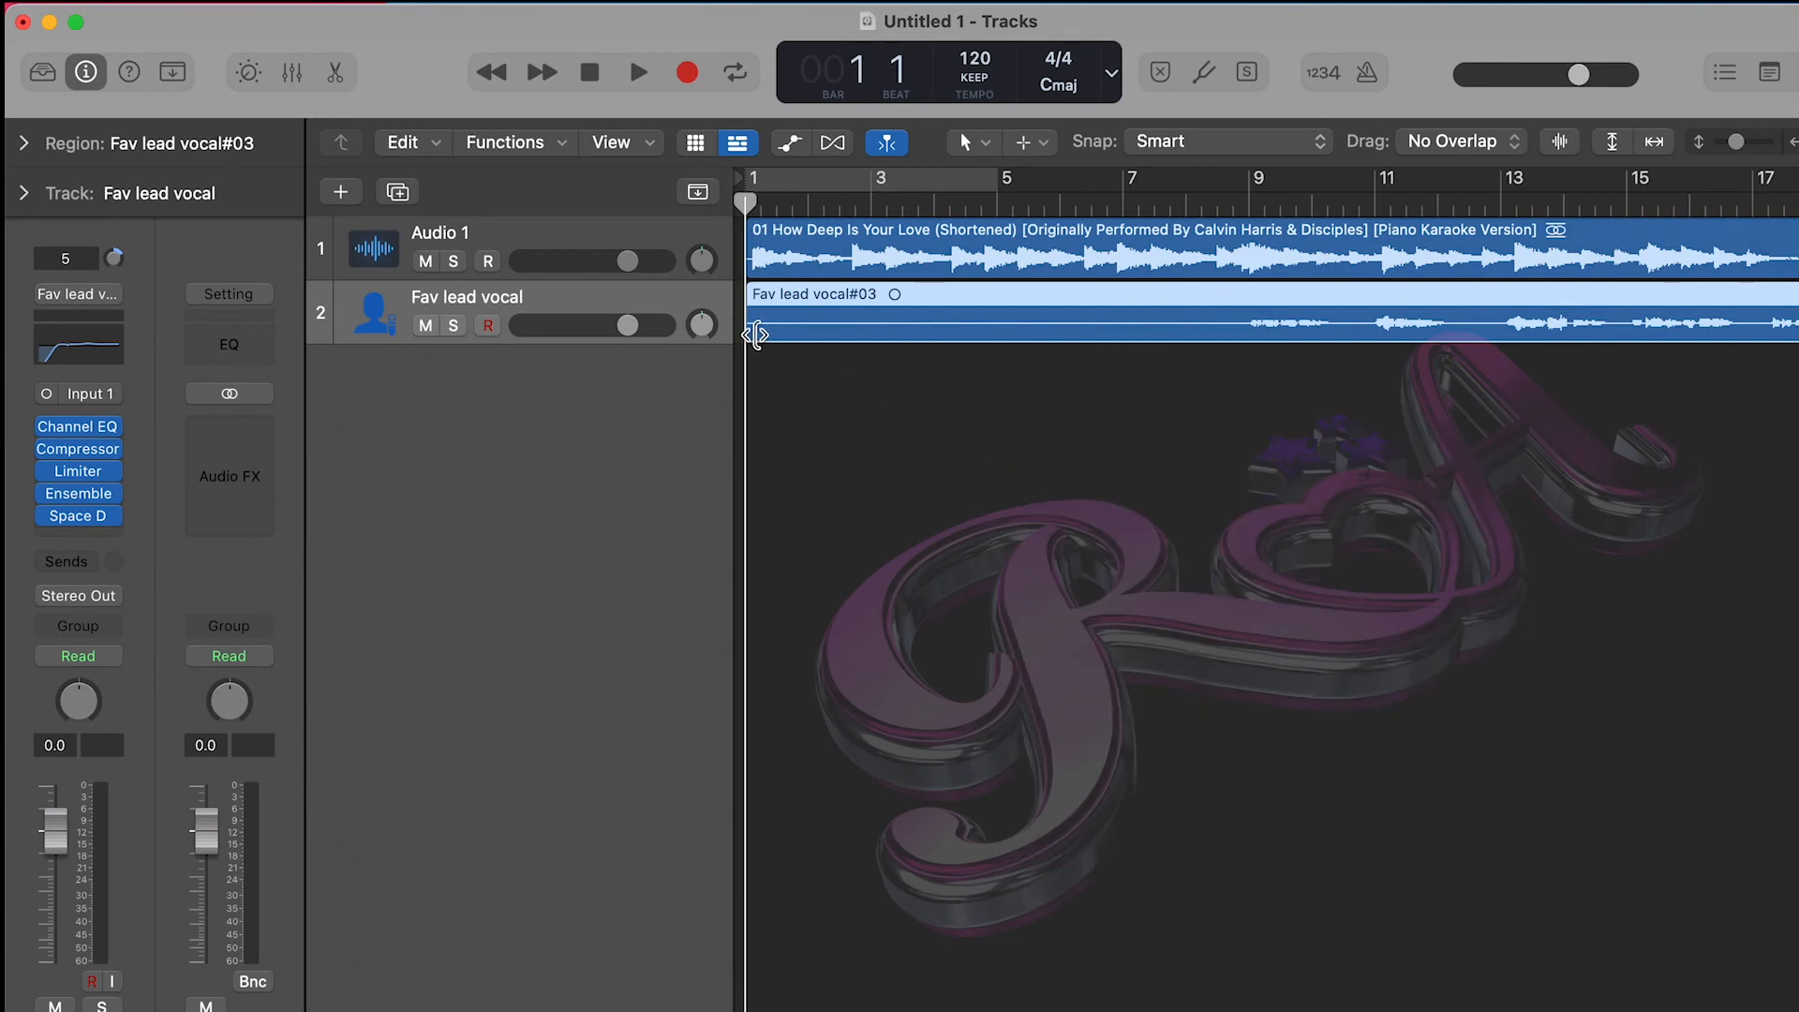
- Trim Fav lead vocal#03 to start near bar 8 3 1 1 and play it back with the instrumental
left_click_drag(755, 333, 1217, 334)
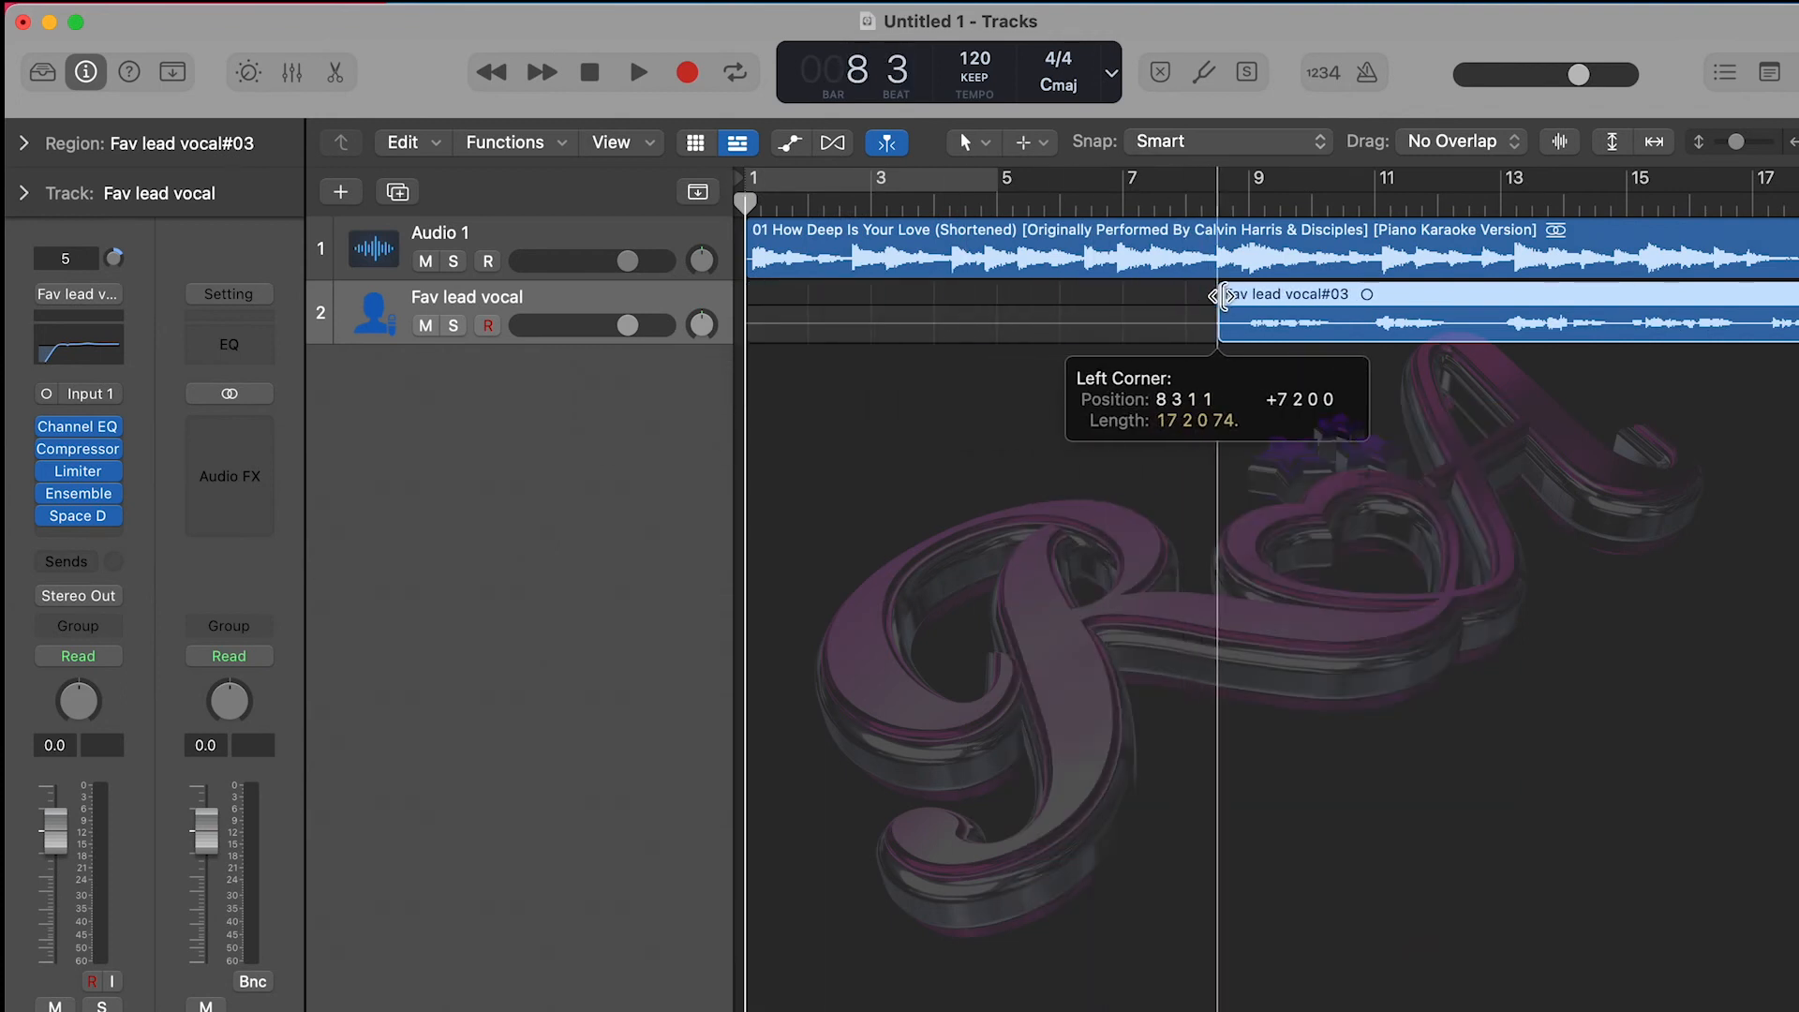
left_click_drag(1216, 320, 1233, 321)
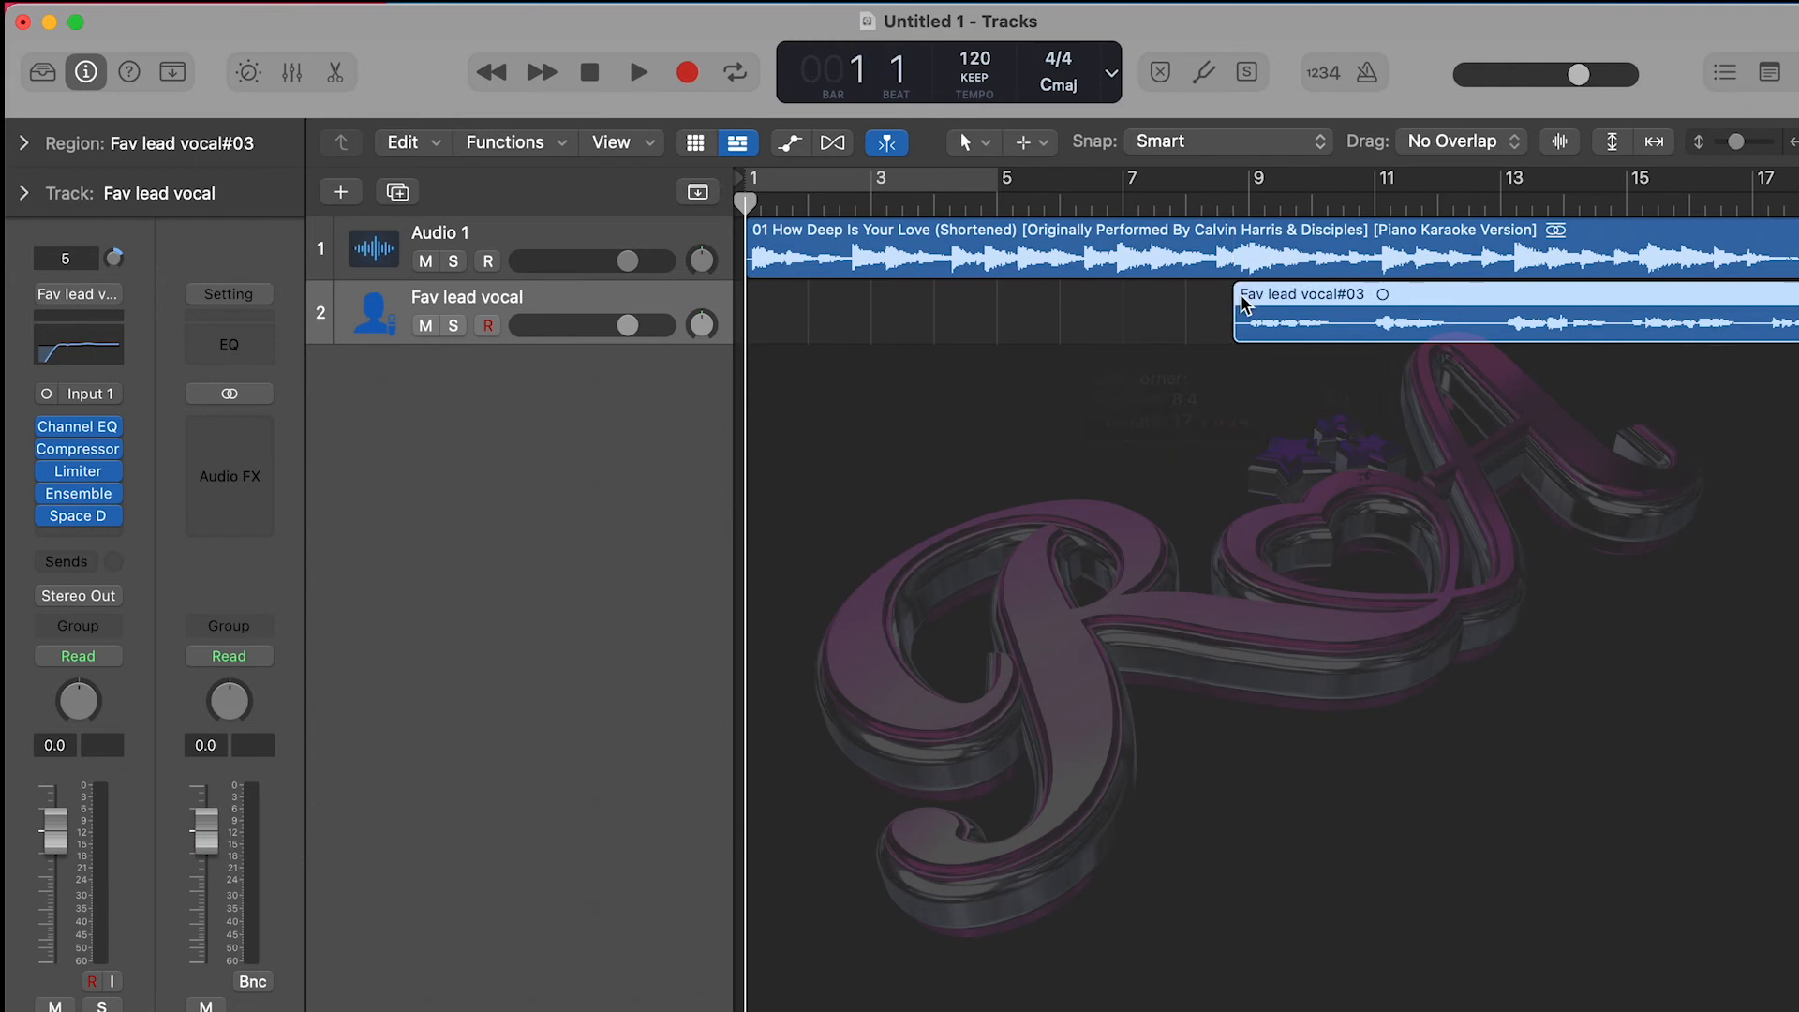
left_click(638, 71)
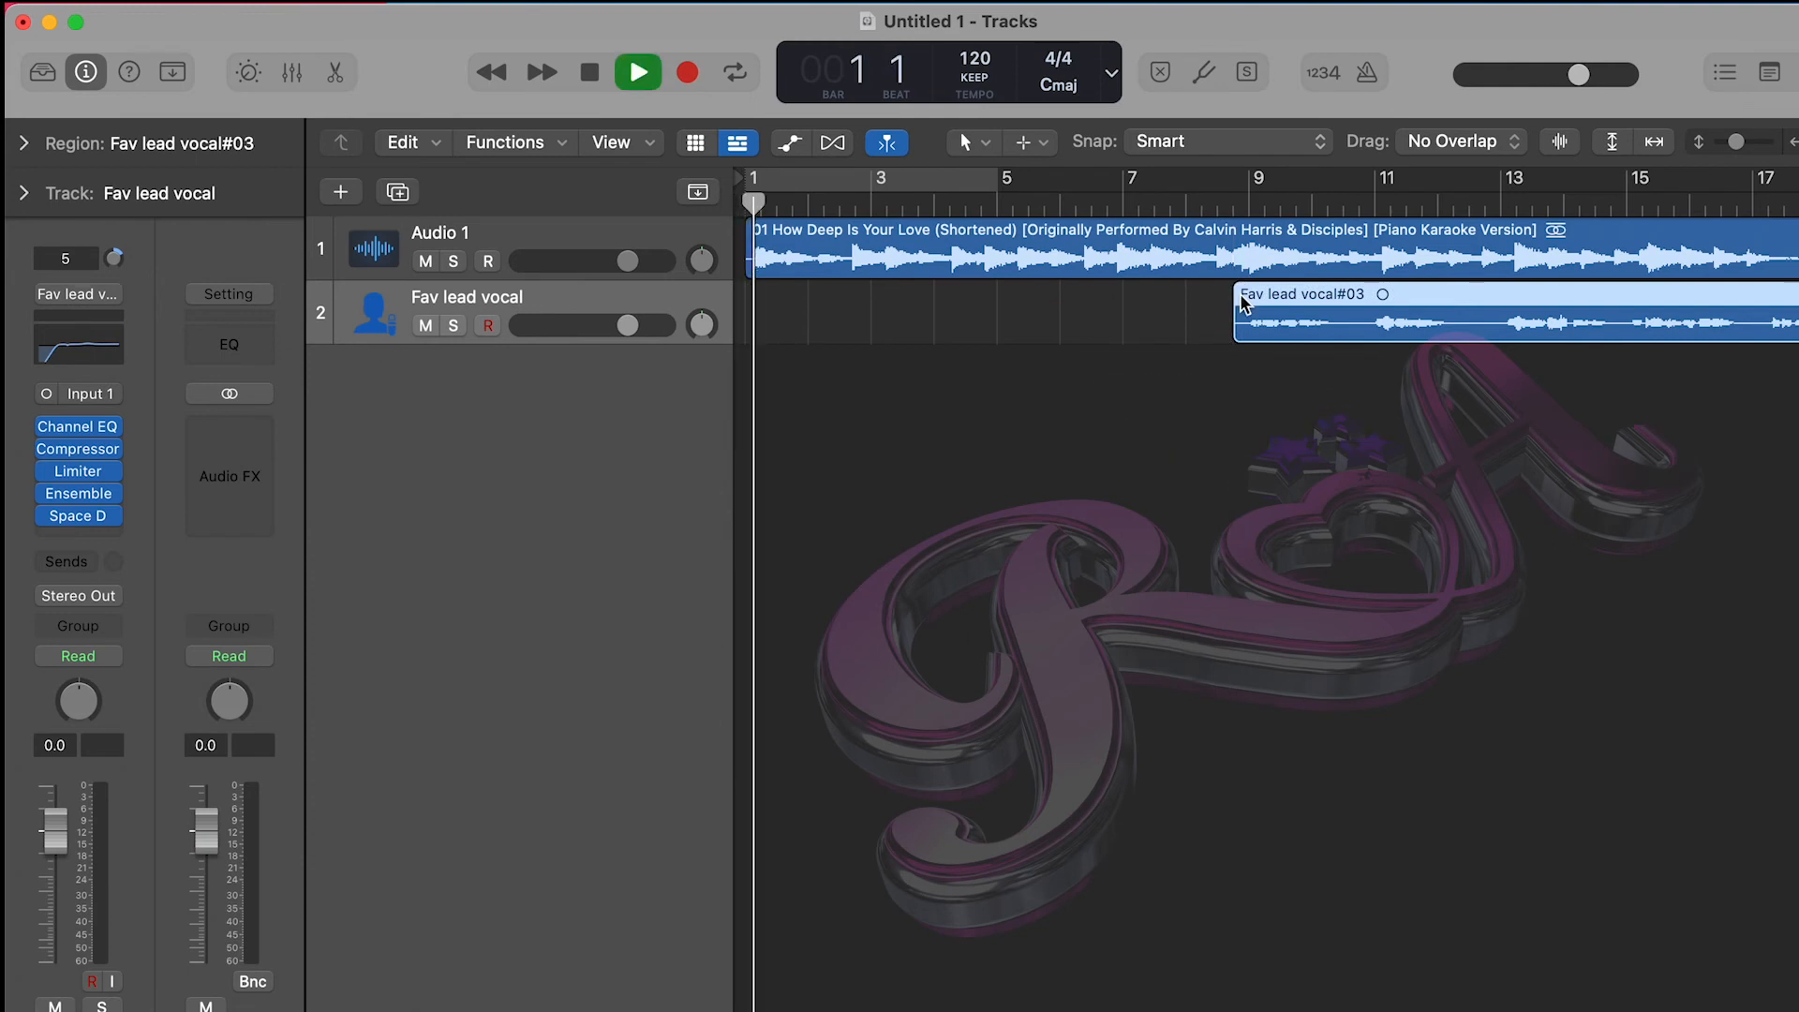
left_click(638, 73)
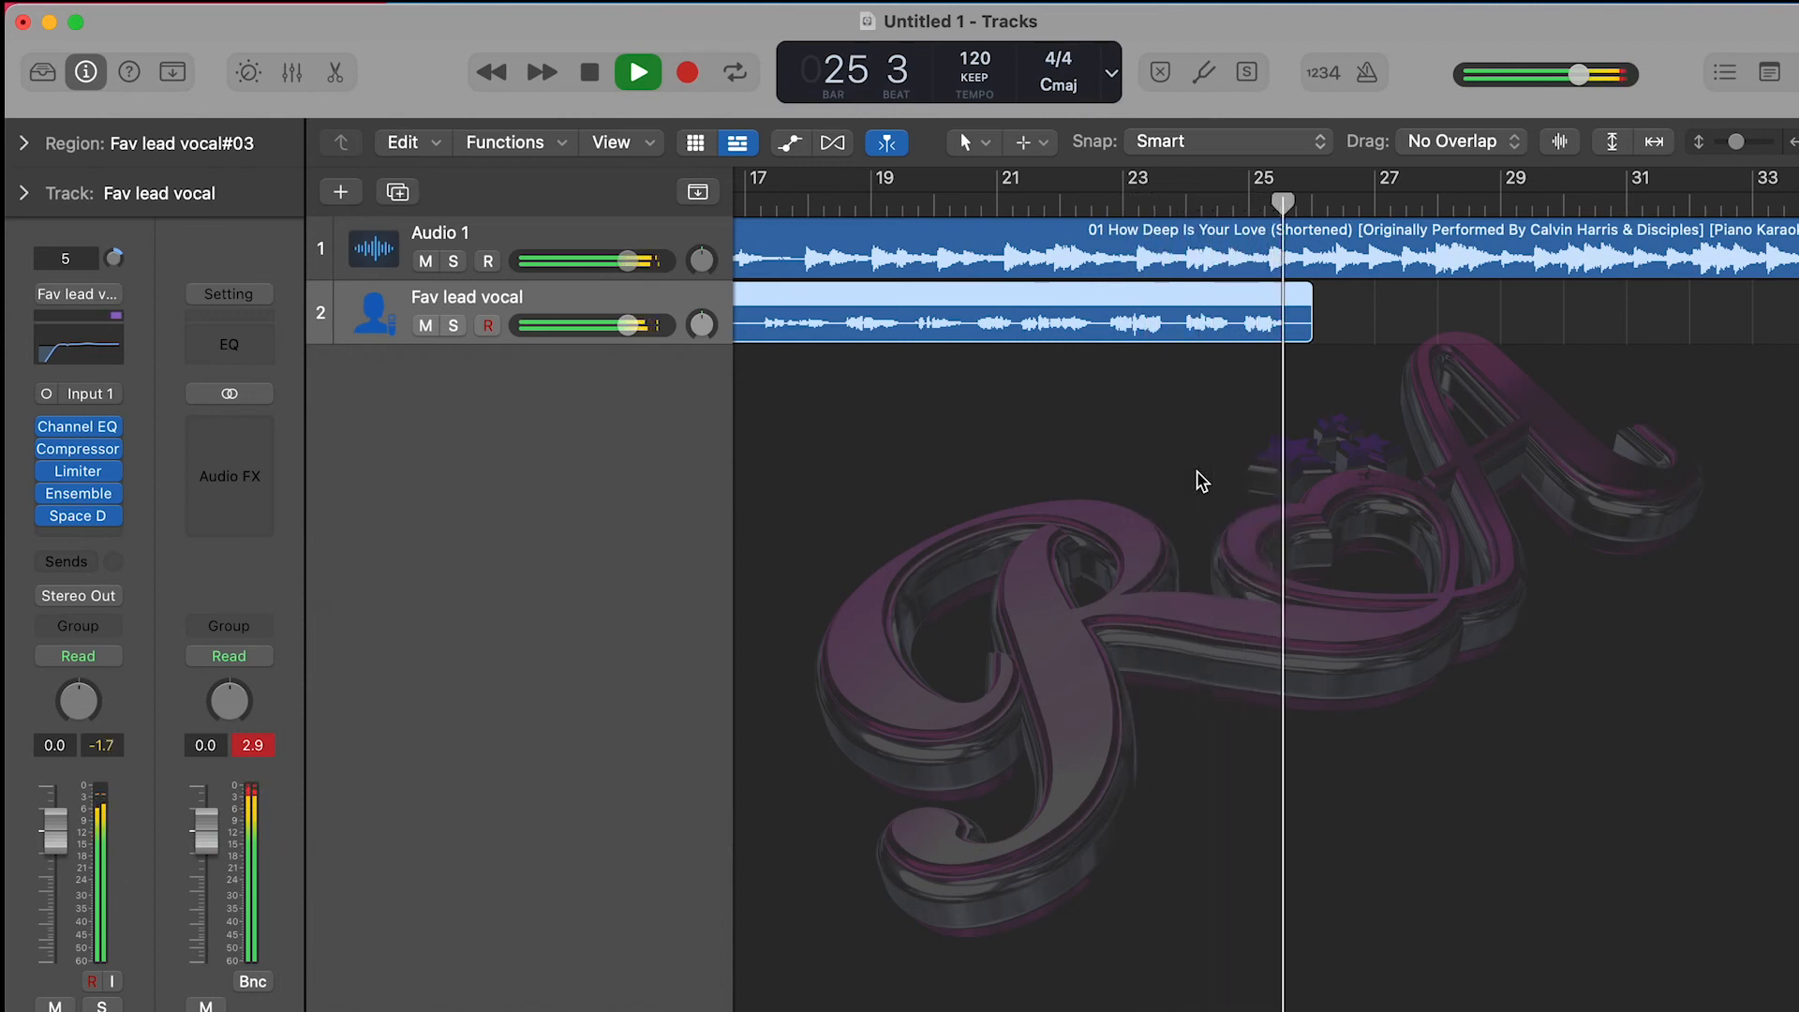
left_click(638, 71)
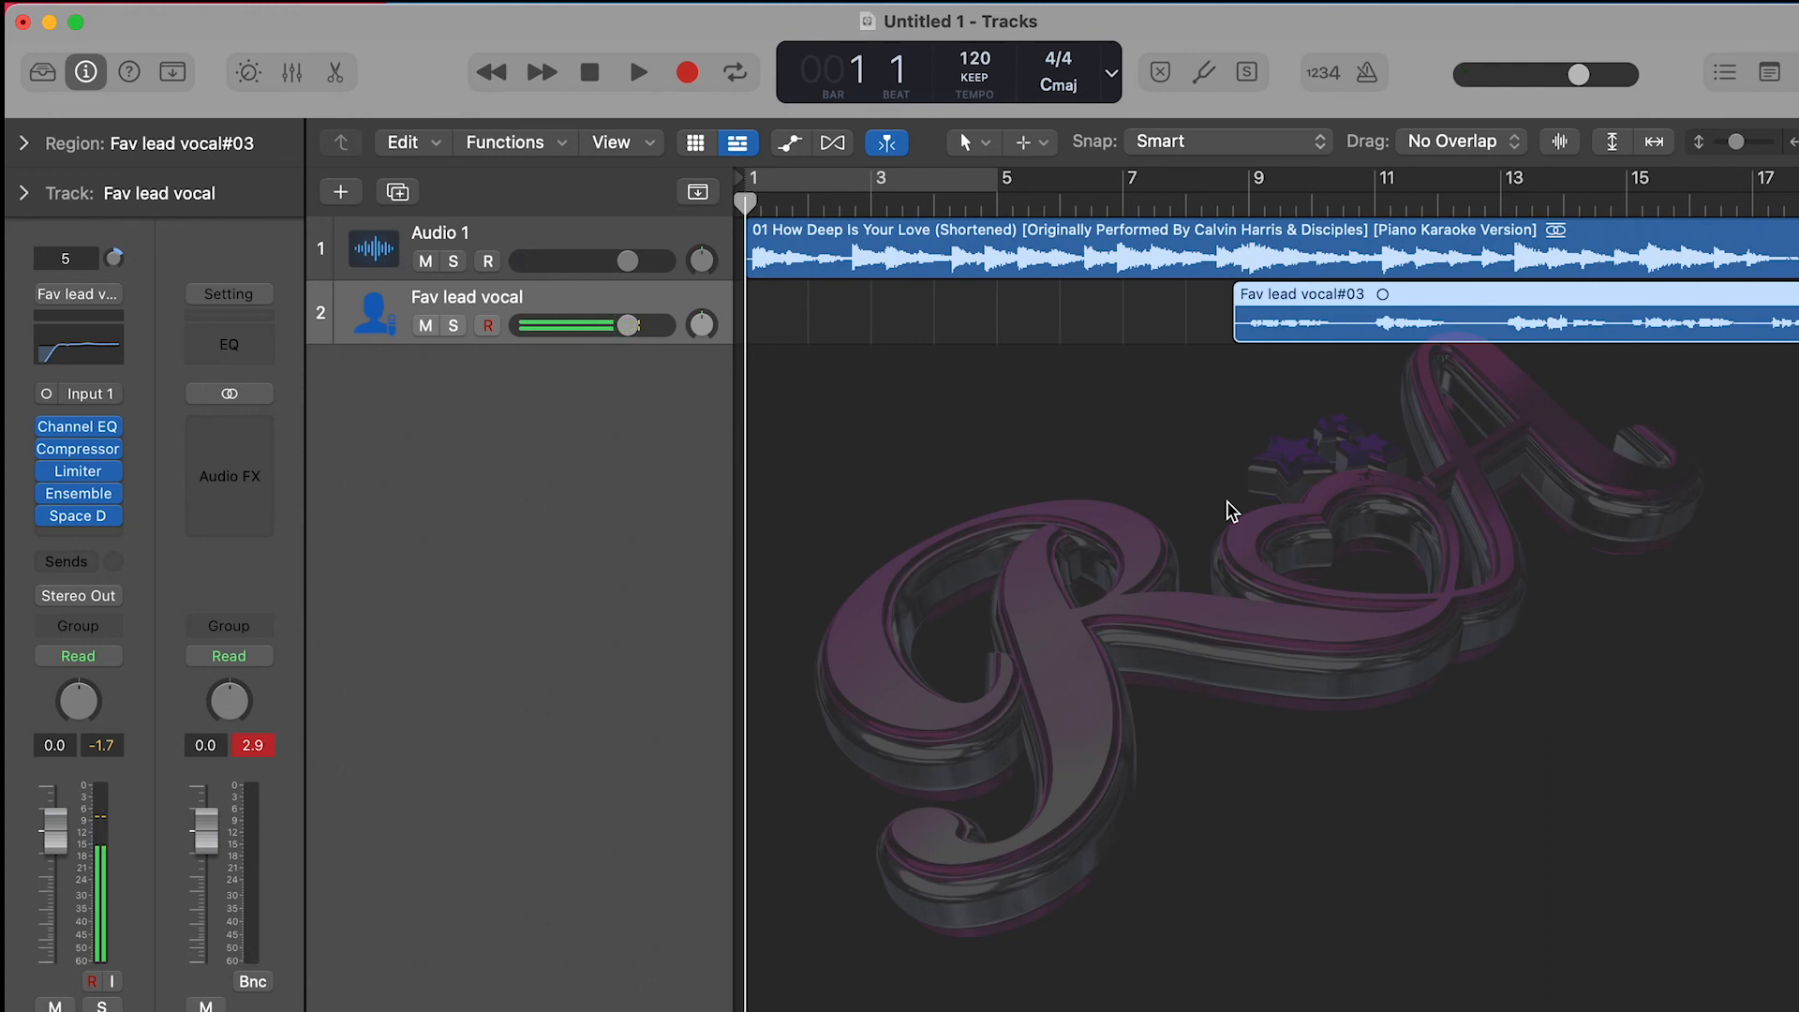
mouse_move(1134, 460)
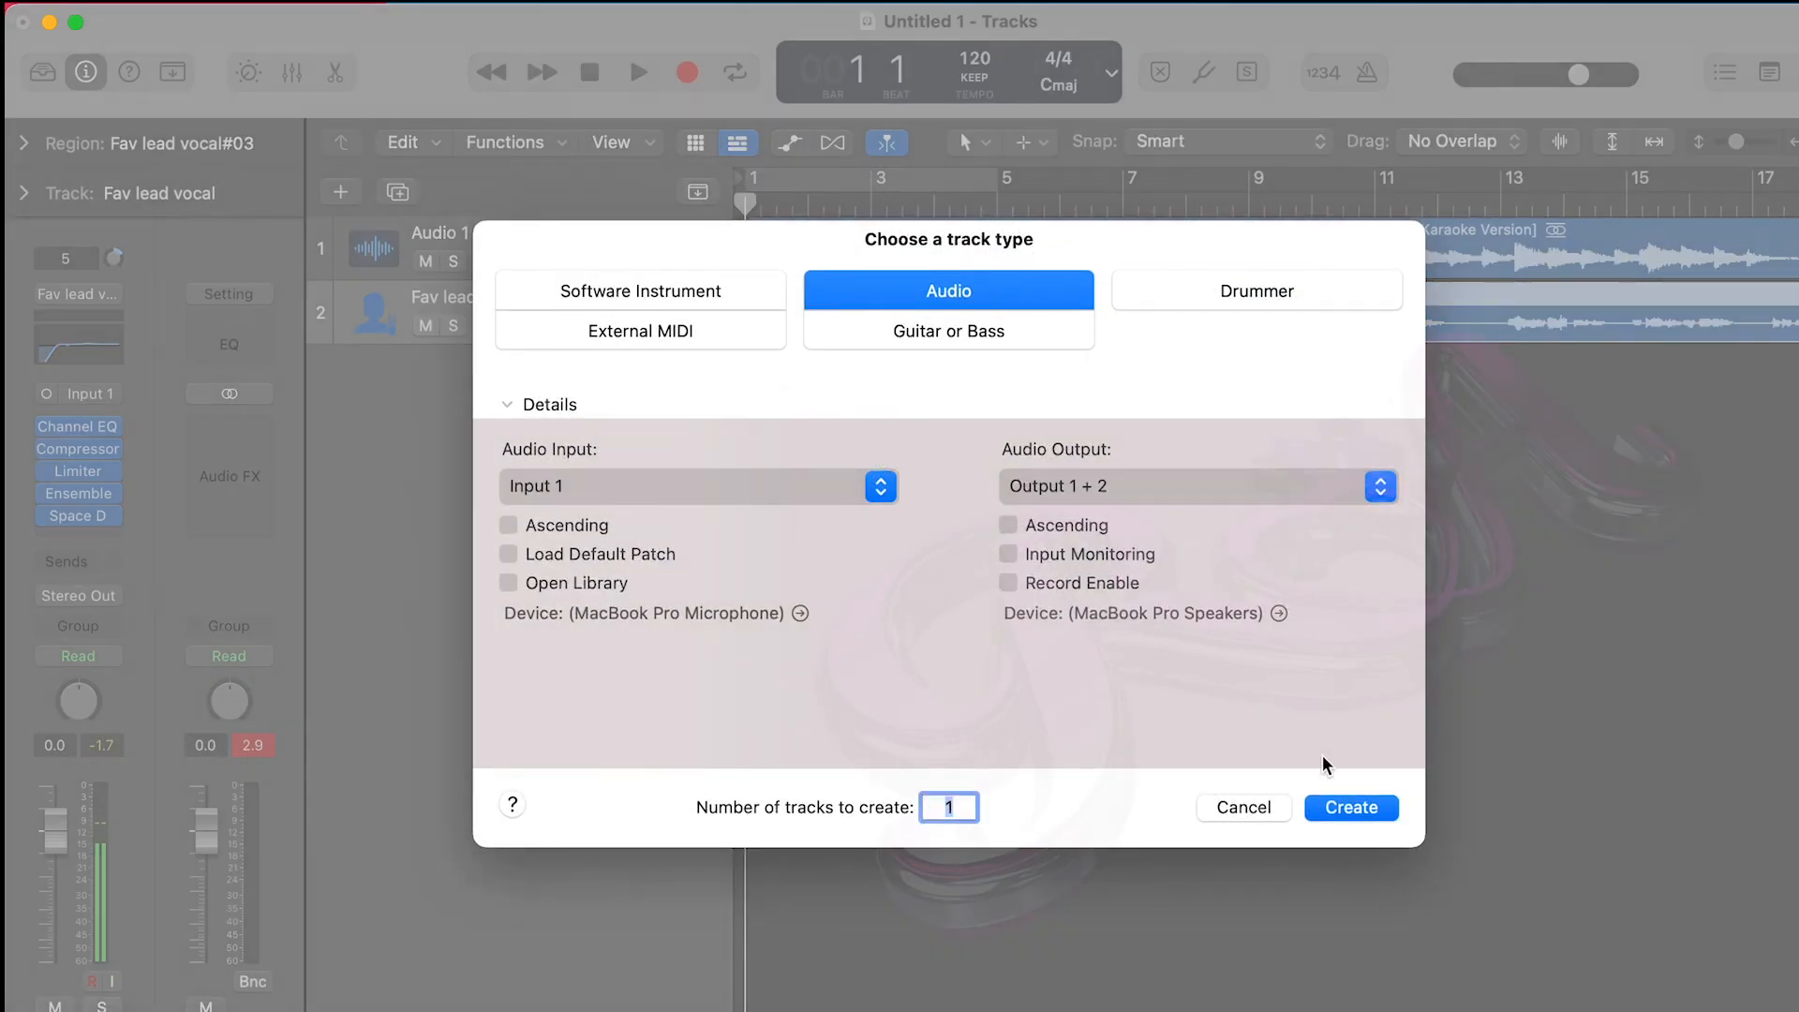
- Create a third audio track and load the RnB Backing Vocals patch from the Library search 'backing'
left_click(1351, 806)
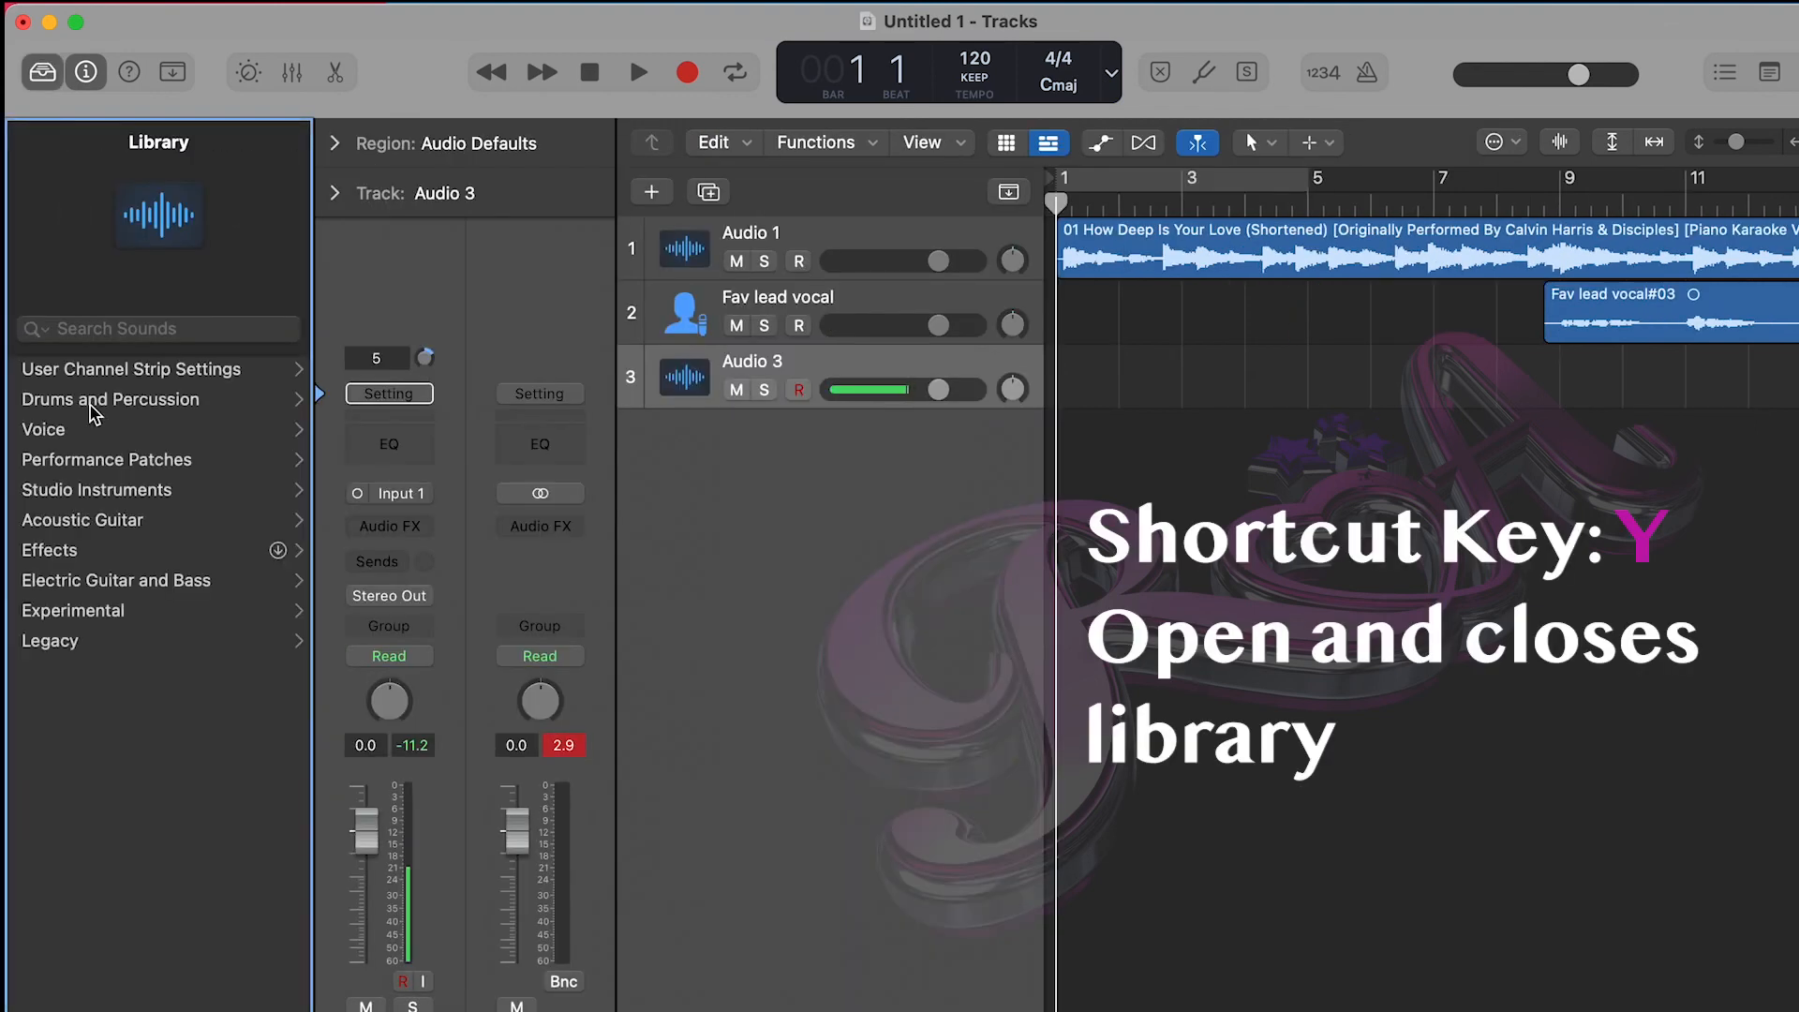
left_click(43, 427)
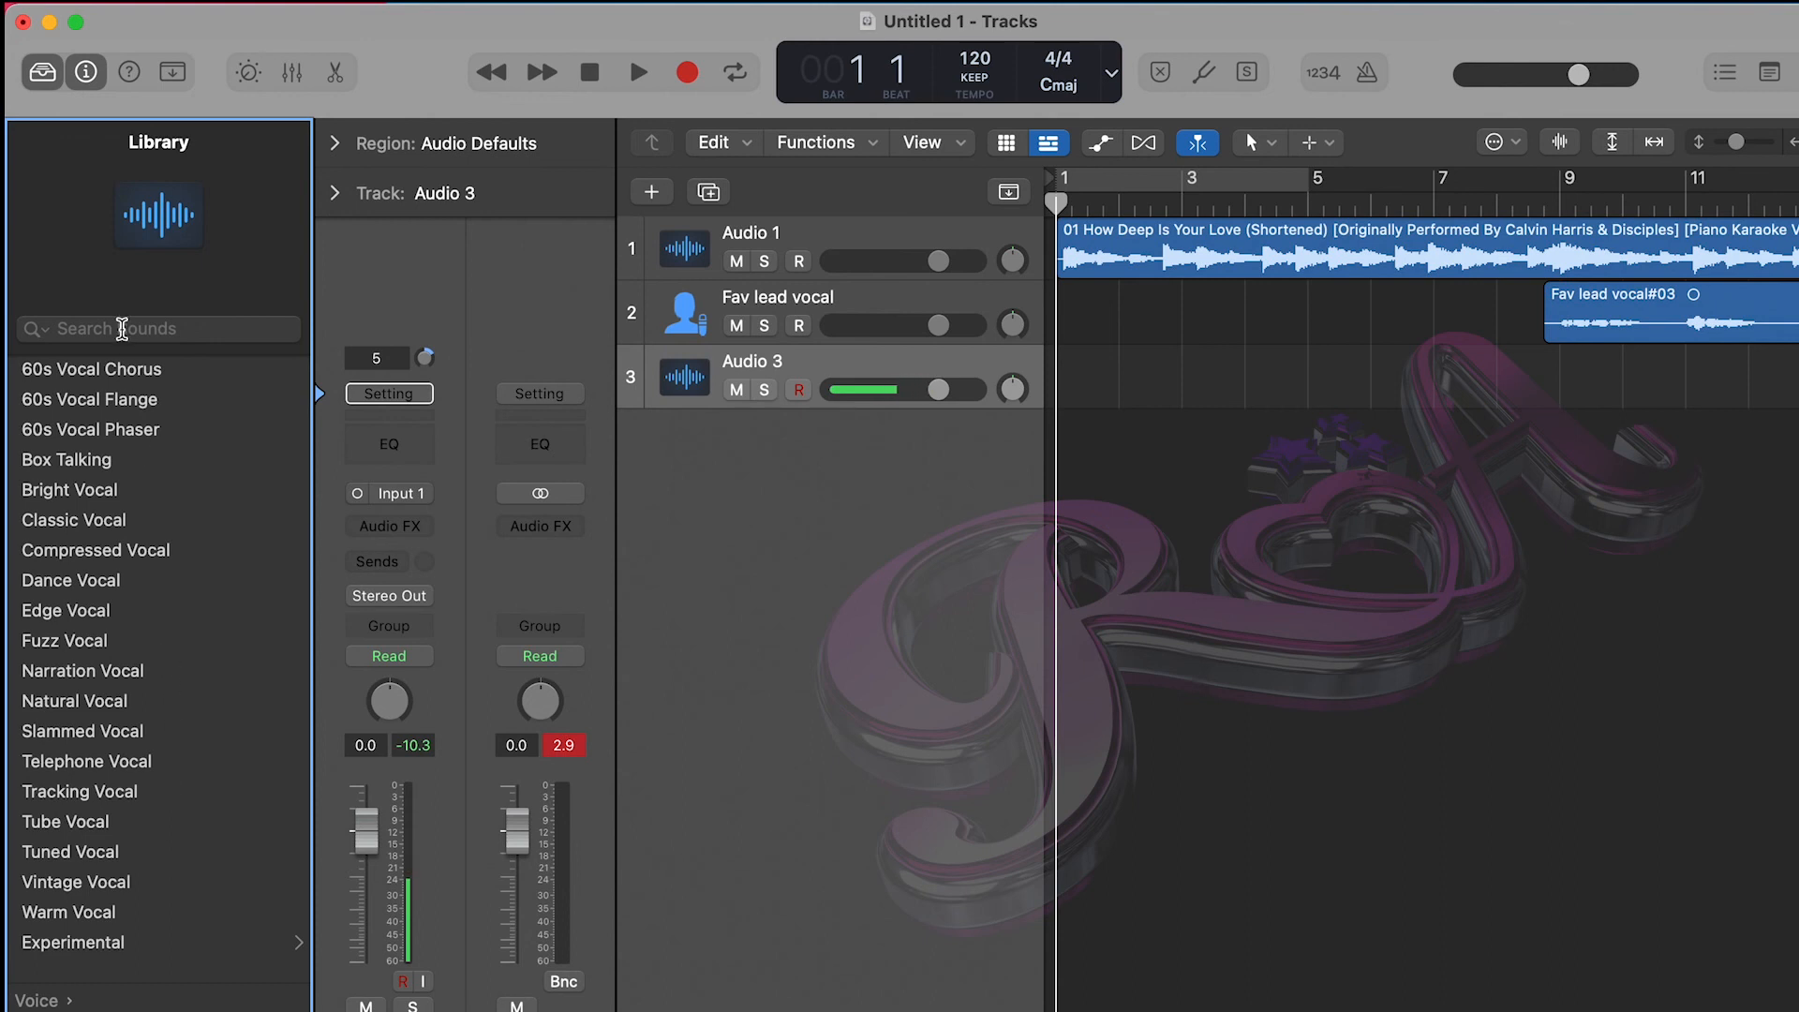
type("backing")
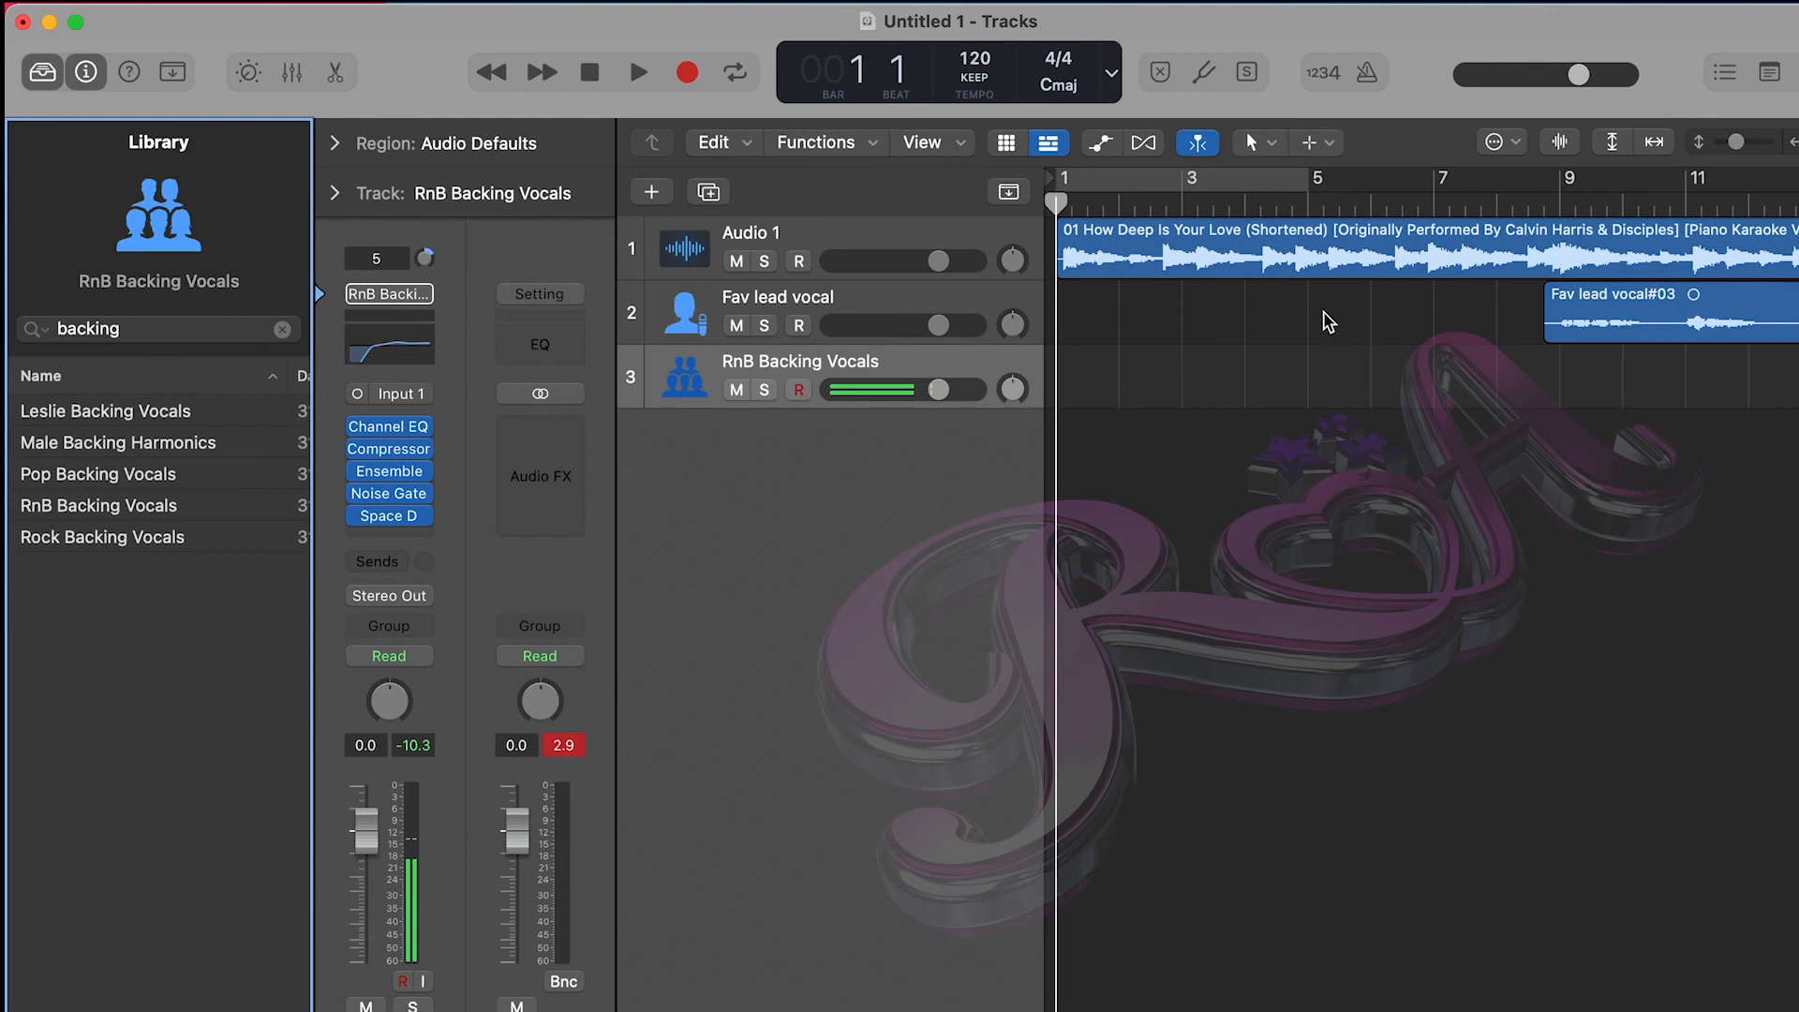
mouse_move(1246, 363)
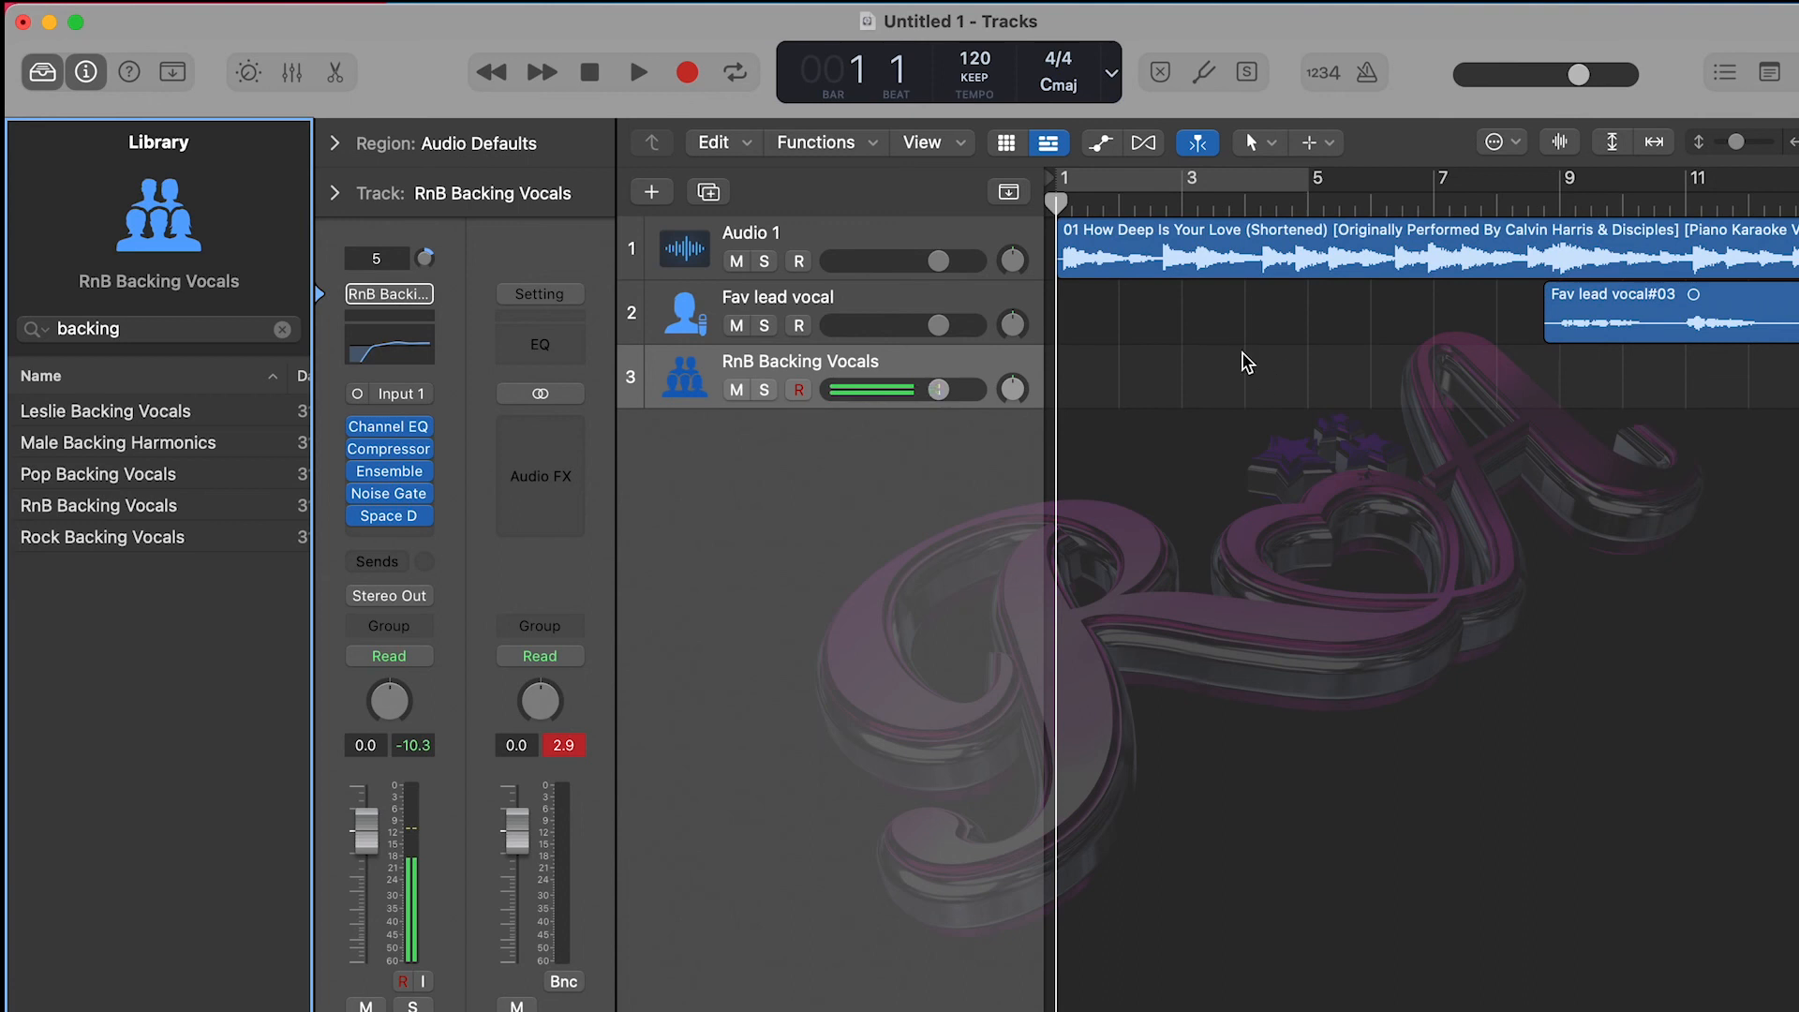
left_click(39, 71)
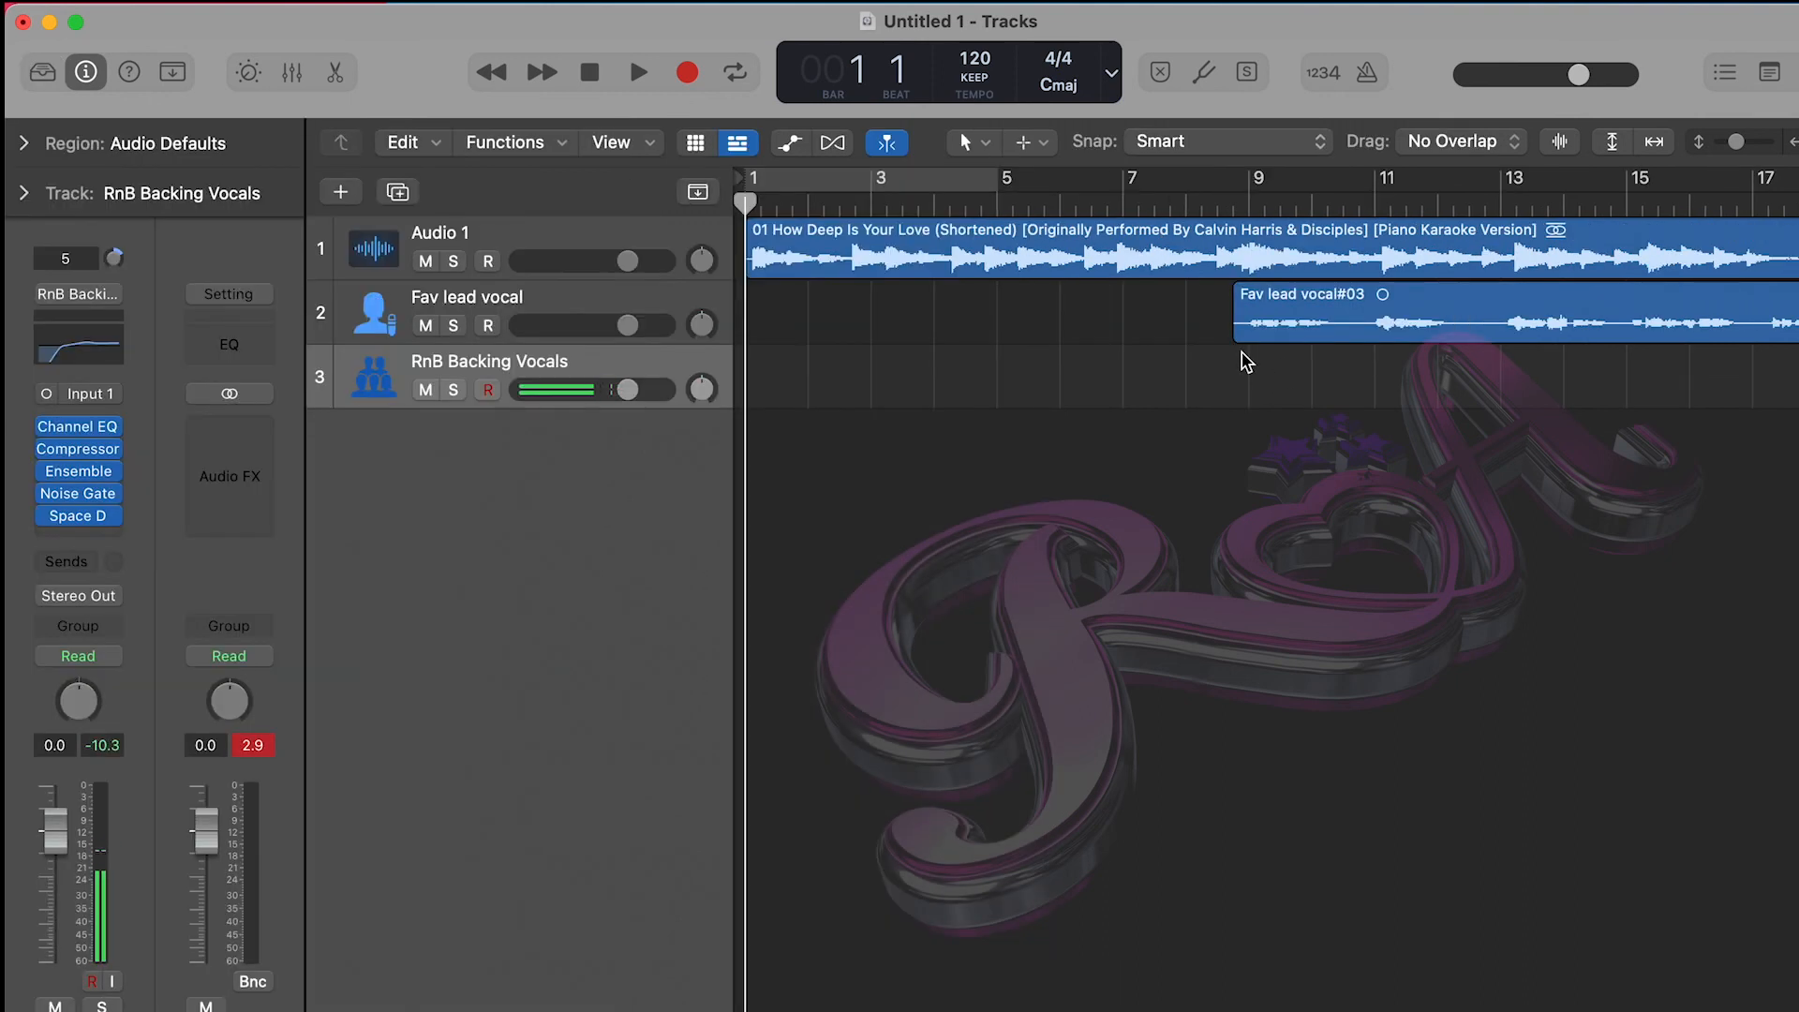